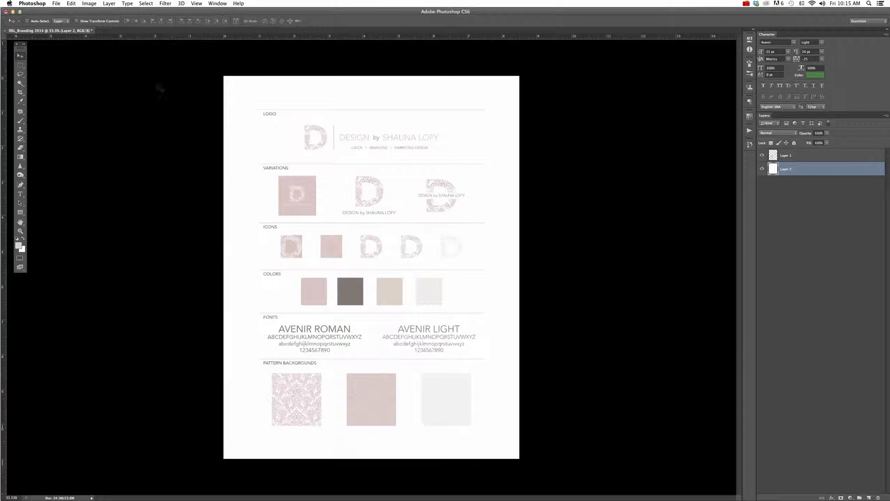
Step: Crop the sheet to the main logo, hide the white backing layer and make the logo layer active
{"action": "left_click_drag", "start_coordinate": [294, 118], "coordinate": [399, 160]}
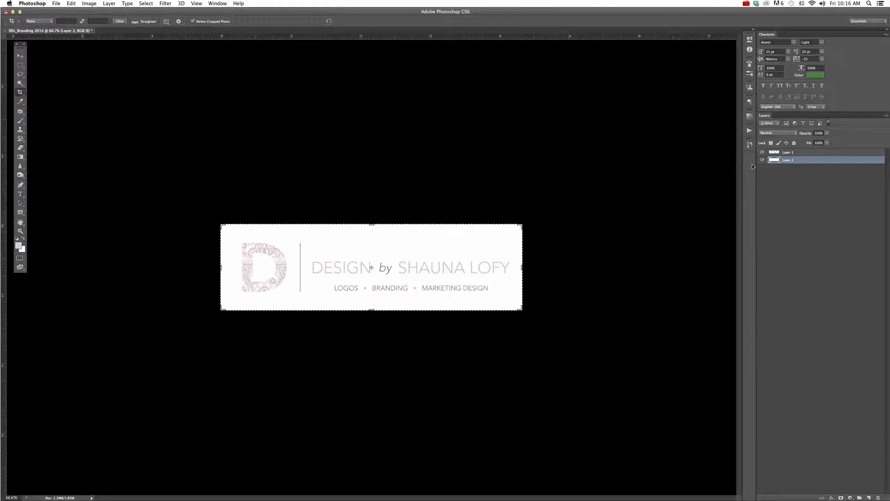
{"action": "left_click", "coordinate": [754, 153]}
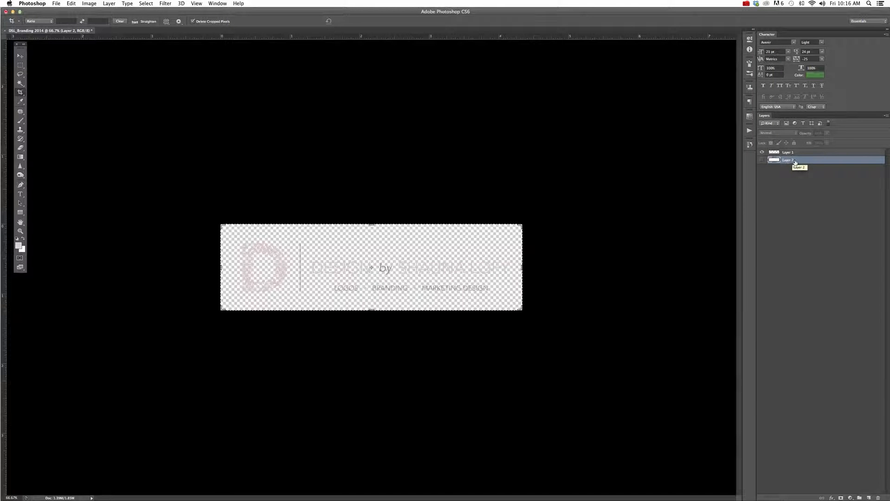
{"action": "left_click", "coordinate": [789, 152]}
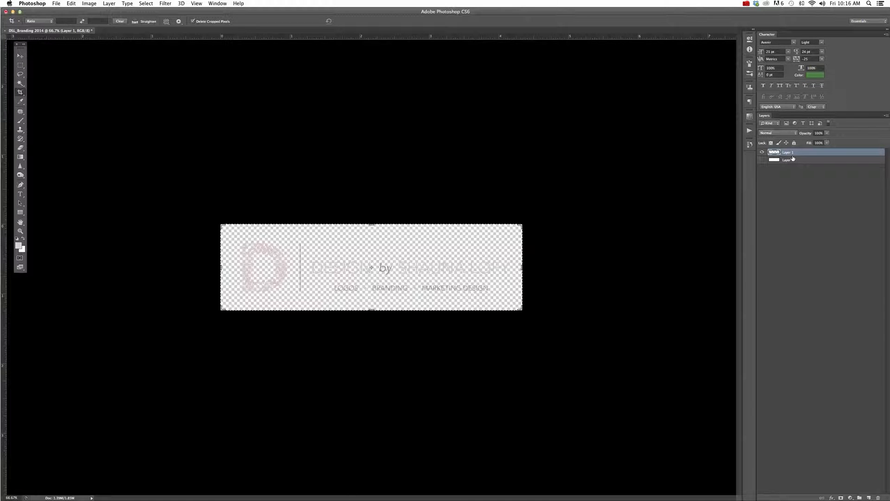
{"action": "mouse_move", "coordinate": [789, 159]}
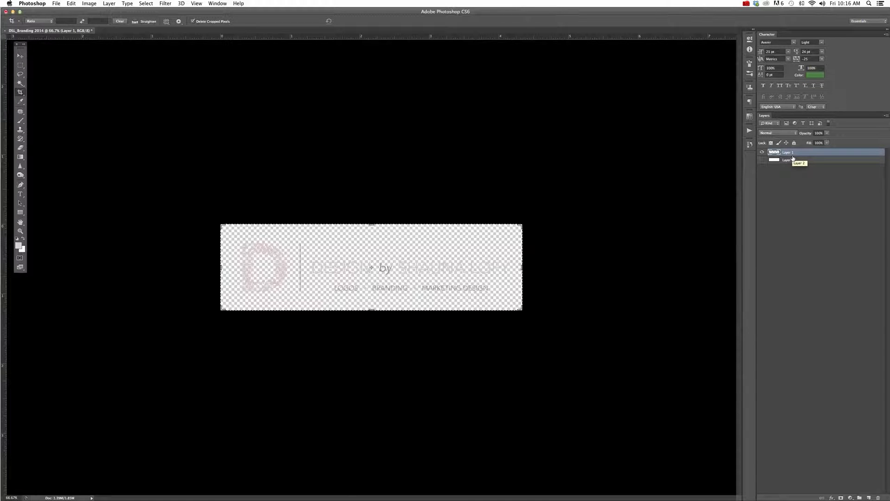
{"action": "left_click", "coordinate": [788, 160]}
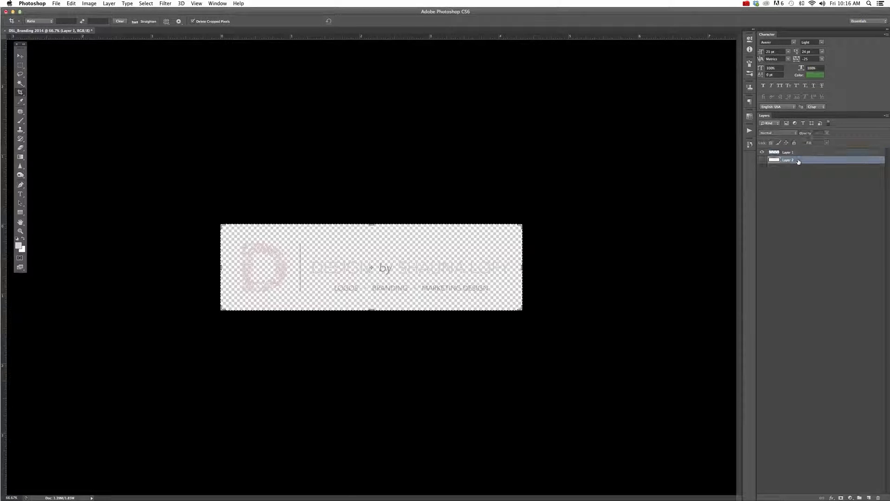
{"action": "left_click", "coordinate": [762, 160]}
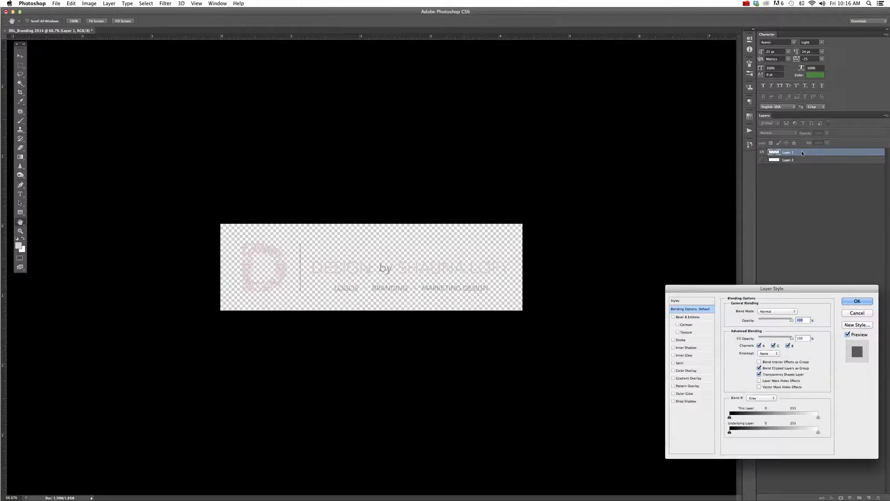
Step: Turn on a Color Overlay in the logo layer's style and bring up its colour chooser
{"action": "left_click_drag", "start_coordinate": [772, 289], "coordinate": [439, 58]}
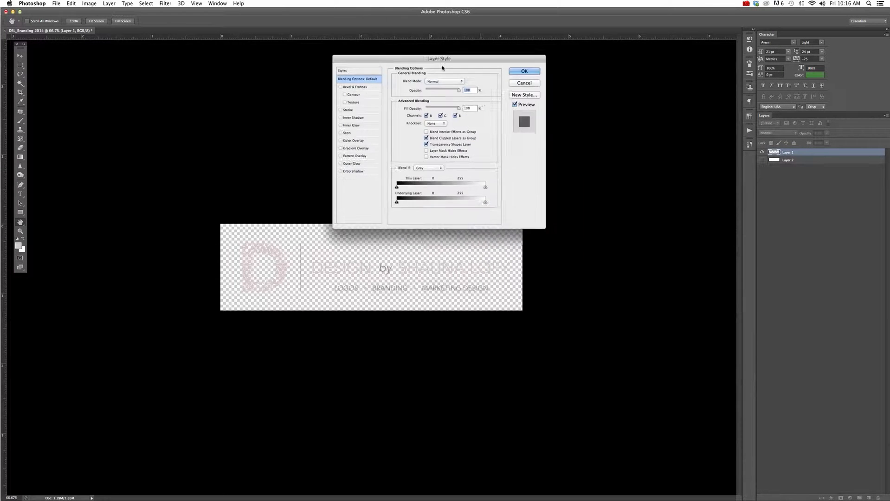
{"action": "left_click_drag", "start_coordinate": [438, 58], "coordinate": [384, 38]}
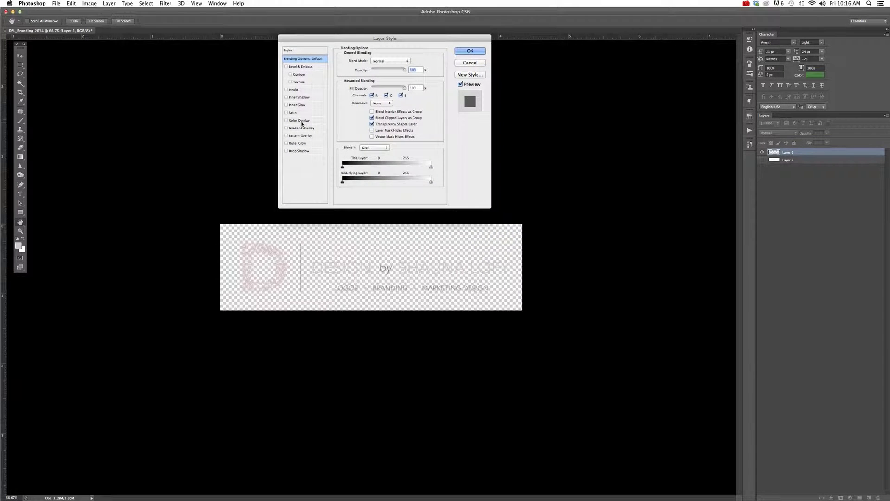
{"action": "left_click", "coordinate": [299, 119]}
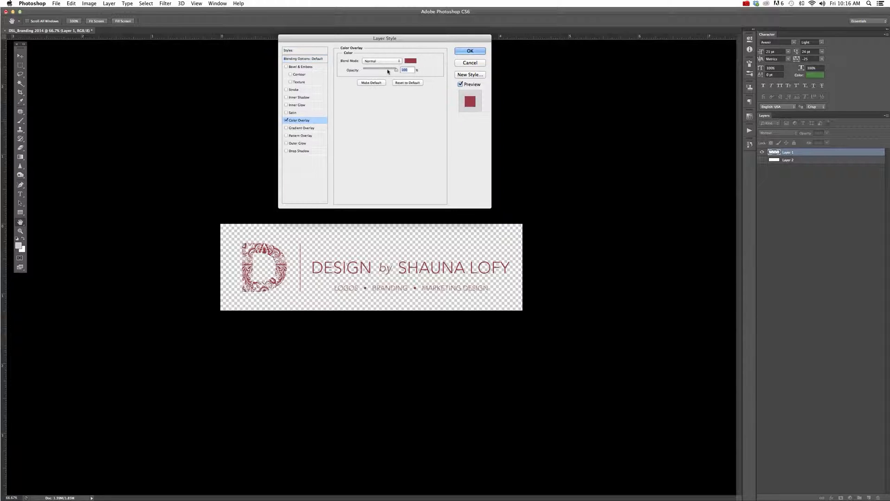
{"action": "mouse_move", "coordinate": [410, 60]}
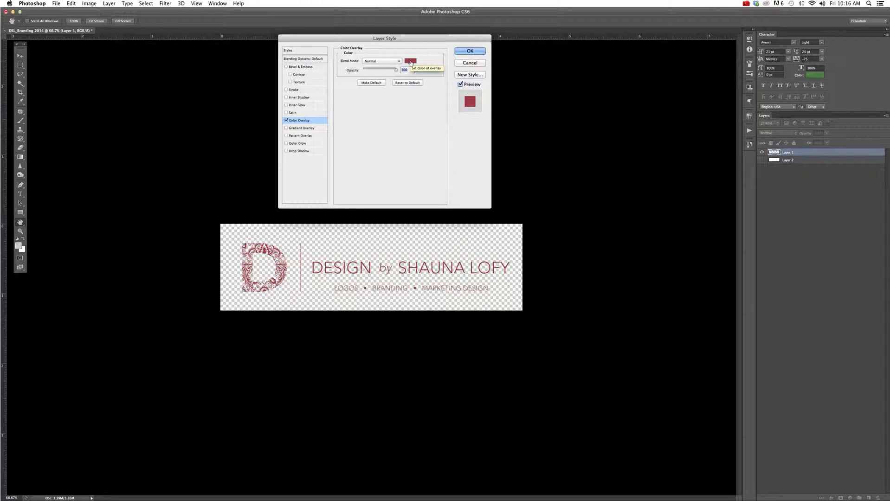
{"action": "left_click", "coordinate": [421, 61]}
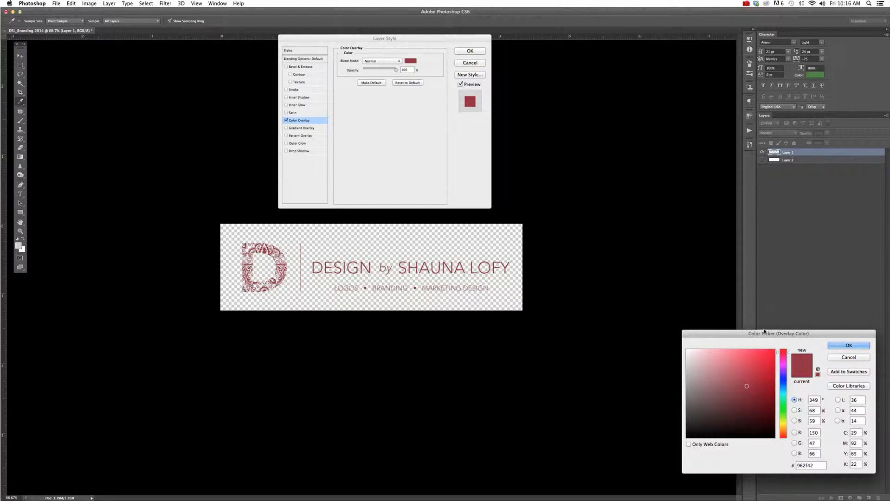
Step: Set the overlay colour to pure black #000000 and apply the style to the logo
{"action": "left_click_drag", "start_coordinate": [778, 333], "coordinate": [614, 109]}
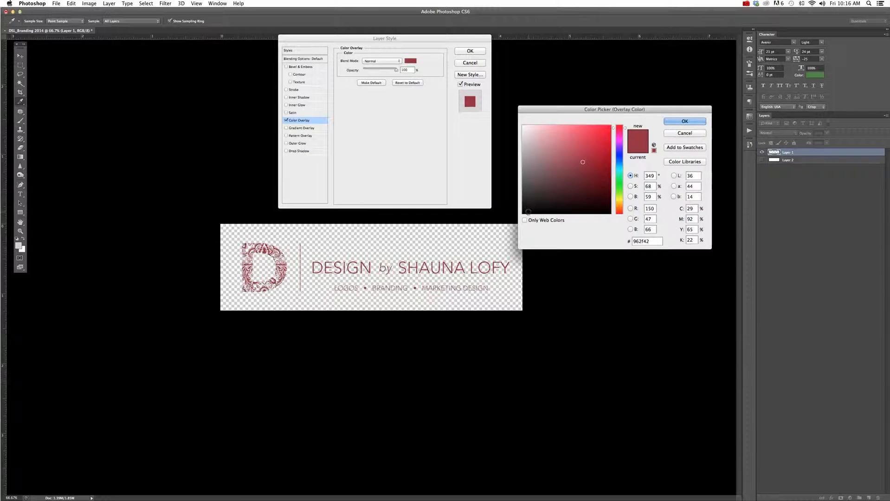
{"action": "left_click_drag", "start_coordinate": [583, 162], "coordinate": [525, 212]}
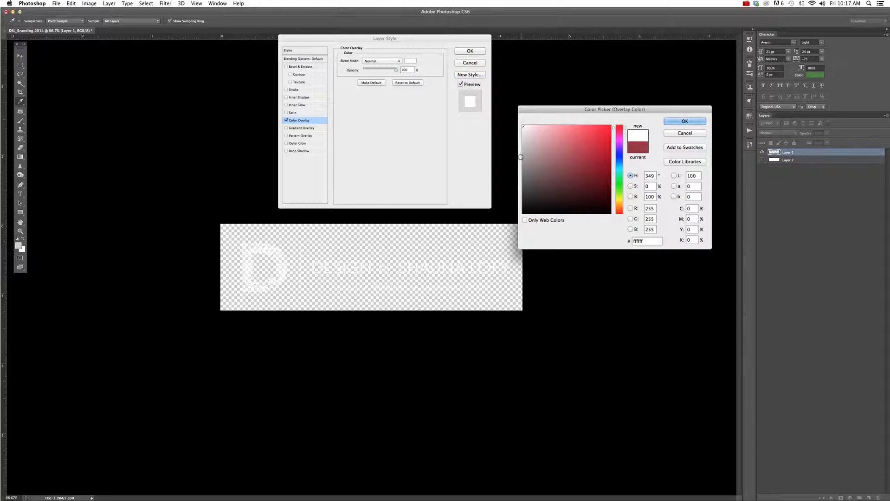
{"action": "left_click", "coordinate": [523, 214]}
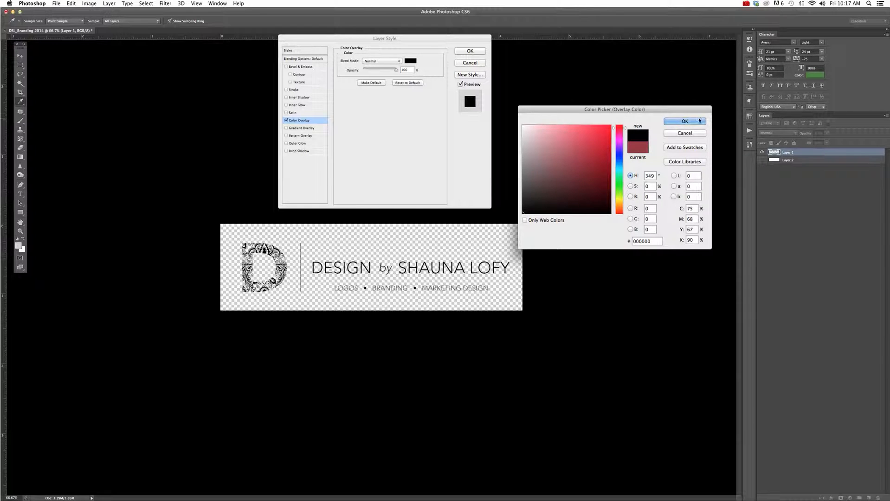
{"action": "left_click", "coordinate": [685, 120]}
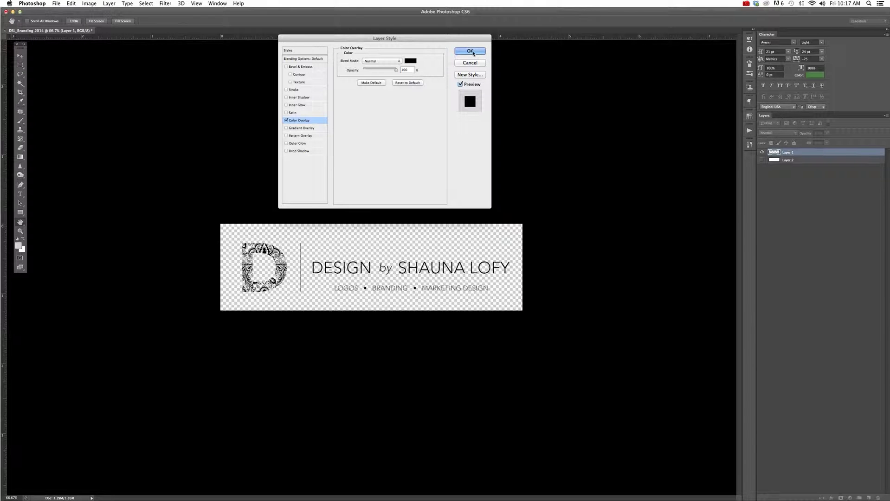
{"action": "left_click", "coordinate": [469, 51]}
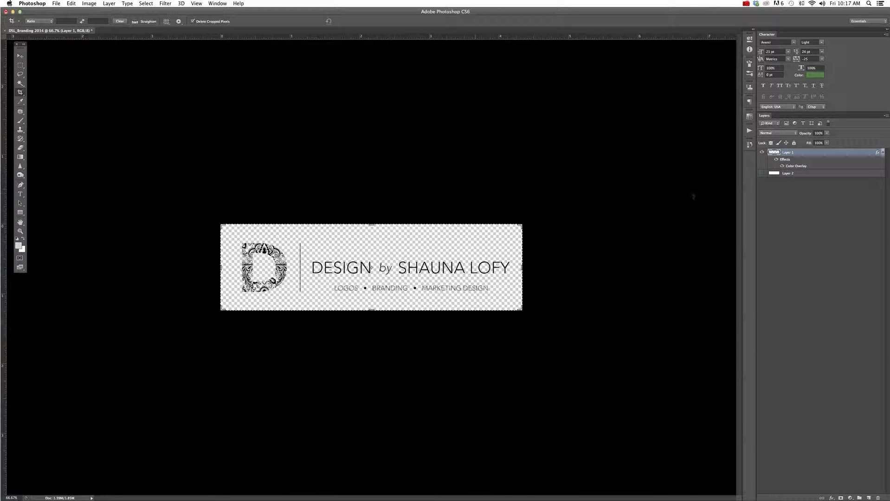
{"action": "mouse_move", "coordinate": [538, 203]}
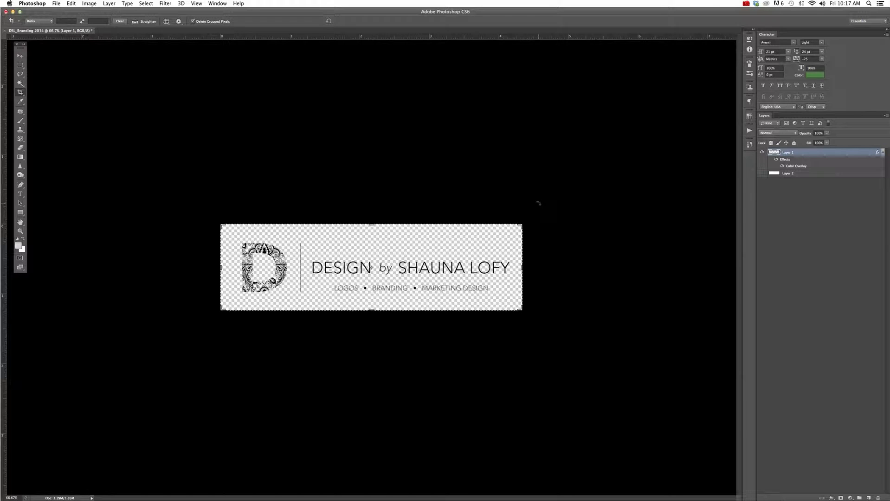
{"action": "mouse_move", "coordinate": [544, 192]}
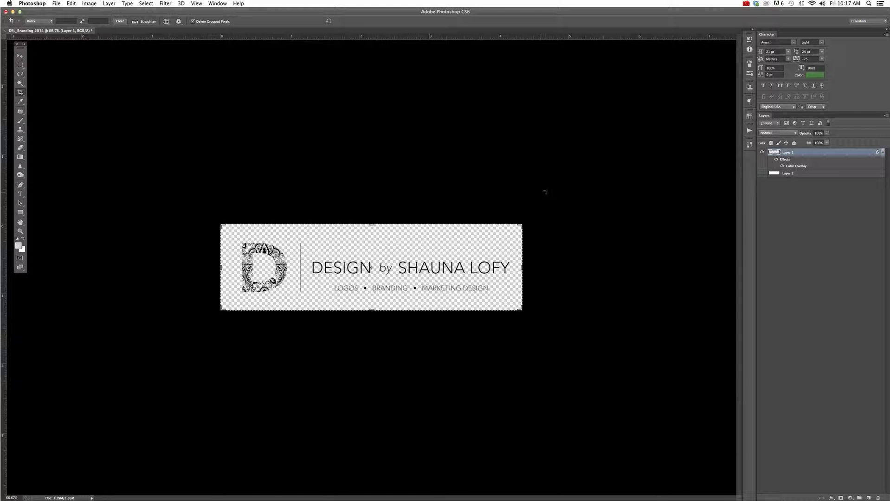
Step: Start Save As and choose PNG as the file format for the black logo copy
{"action": "left_click", "coordinate": [56, 3]}
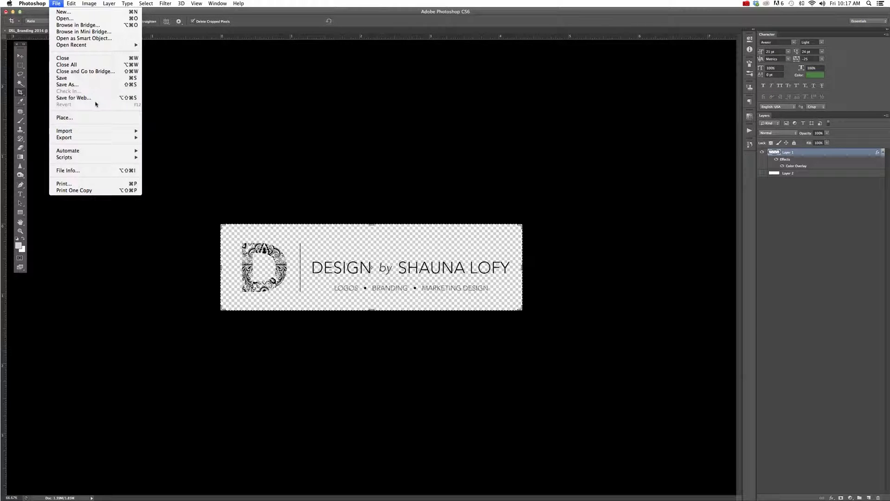
{"action": "left_click", "coordinate": [67, 84]}
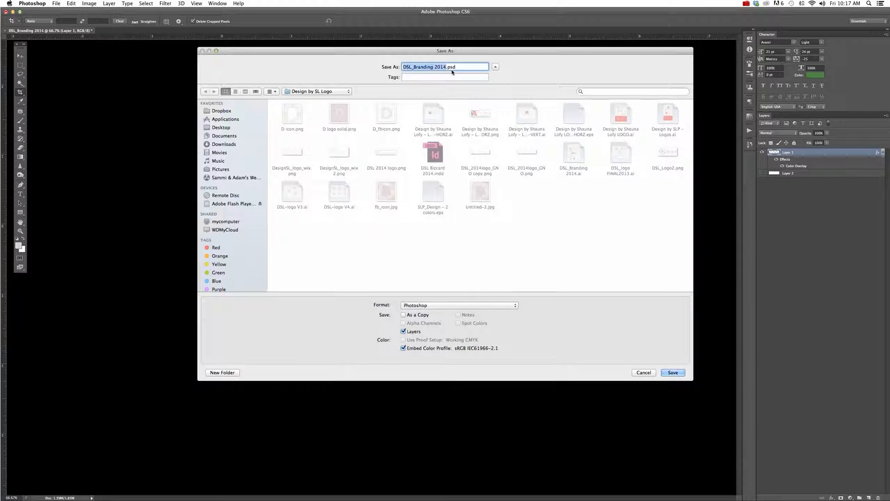
{"action": "left_click", "coordinate": [457, 305]}
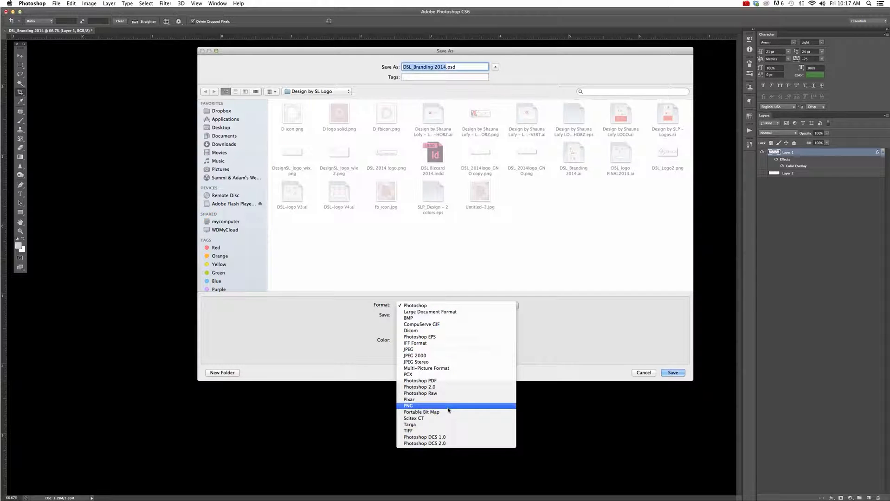
{"action": "left_click", "coordinate": [409, 405]}
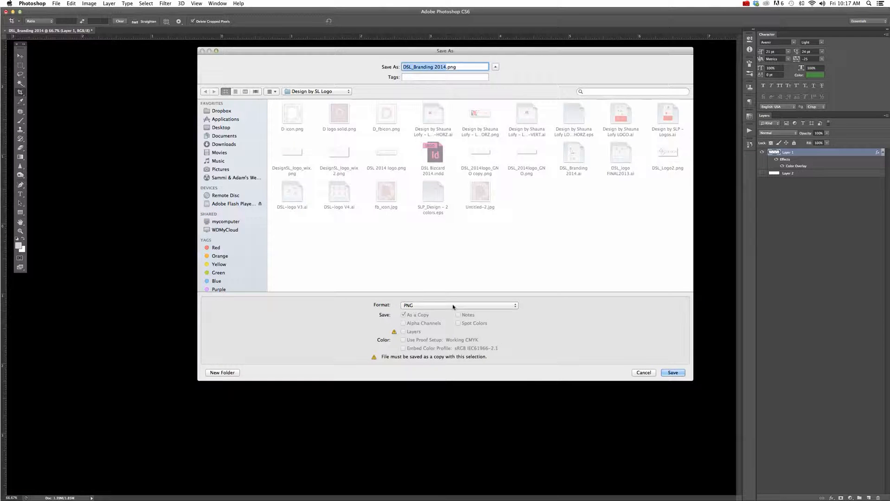
Step: Save the PNG under the Branding_Black name and accept the PNG options
{"action": "left_click", "coordinate": [458, 306]}
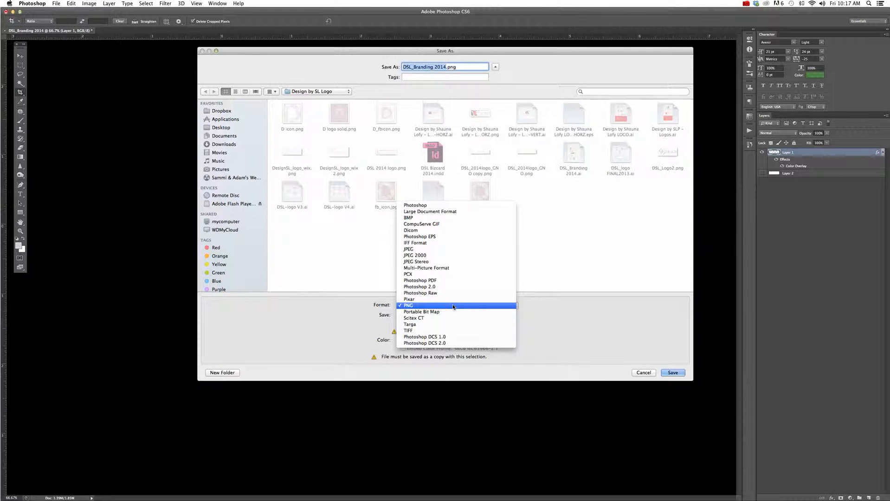
{"action": "left_click", "coordinate": [407, 306]}
{"action": "type", "text": "_Black"}
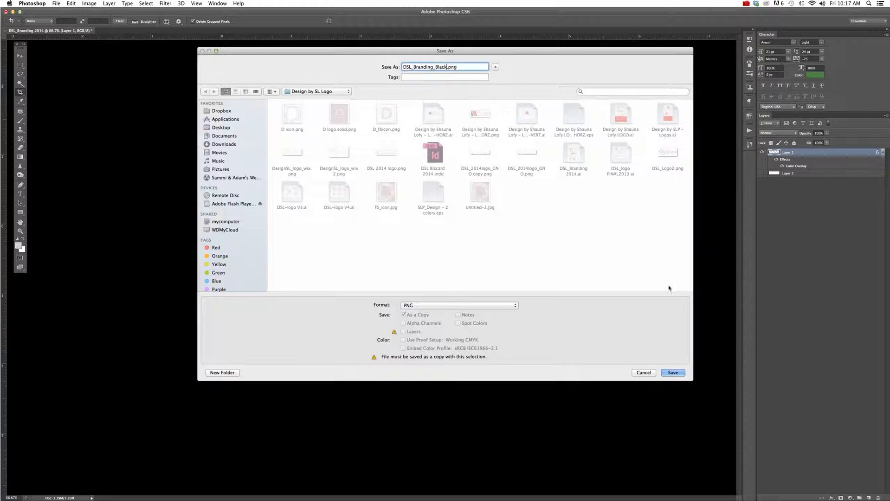
{"action": "left_click", "coordinate": [673, 373]}
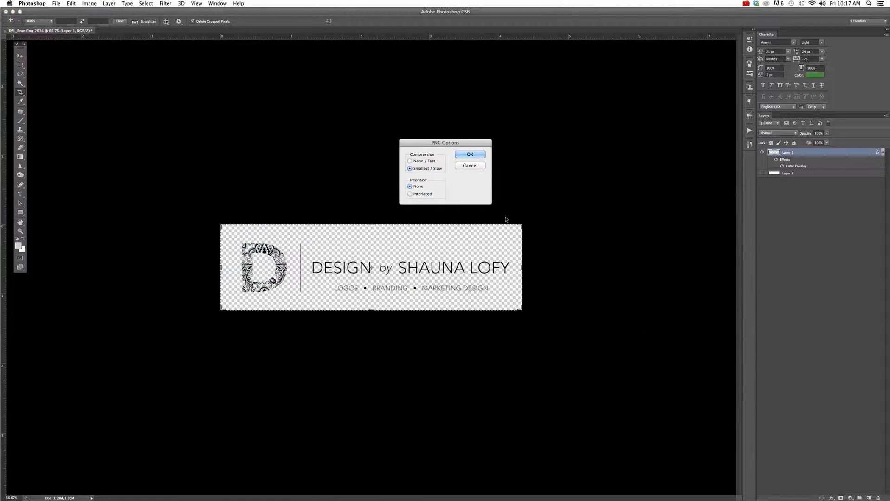
{"action": "left_click", "coordinate": [469, 154]}
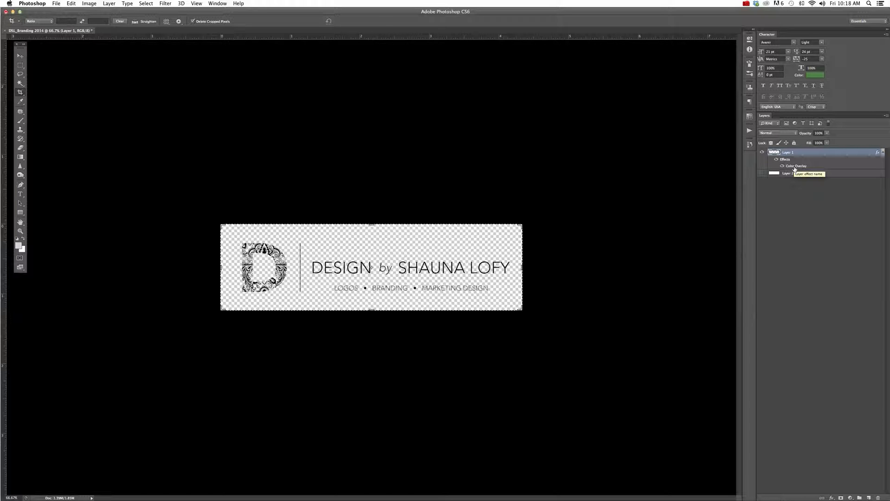
{"action": "mouse_move", "coordinate": [793, 169]}
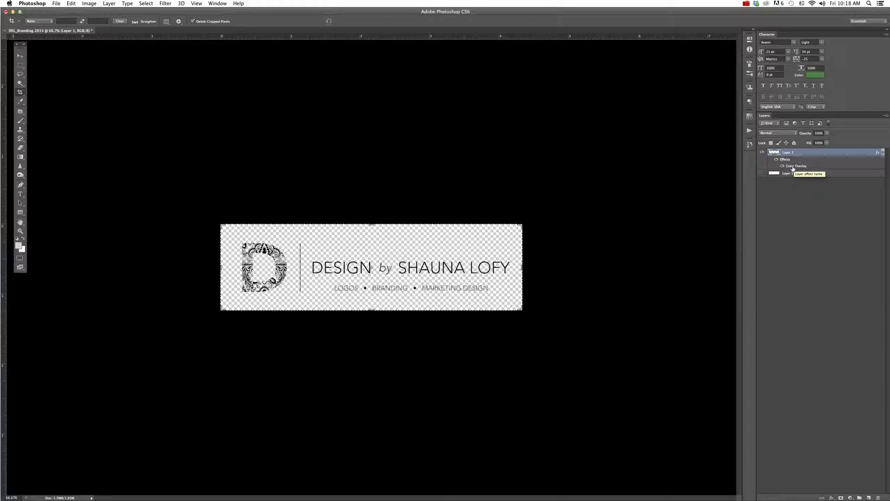
Step: Change the logo layer's colour overlay to pure white #ffffff
{"action": "double_click", "coordinate": [796, 166]}
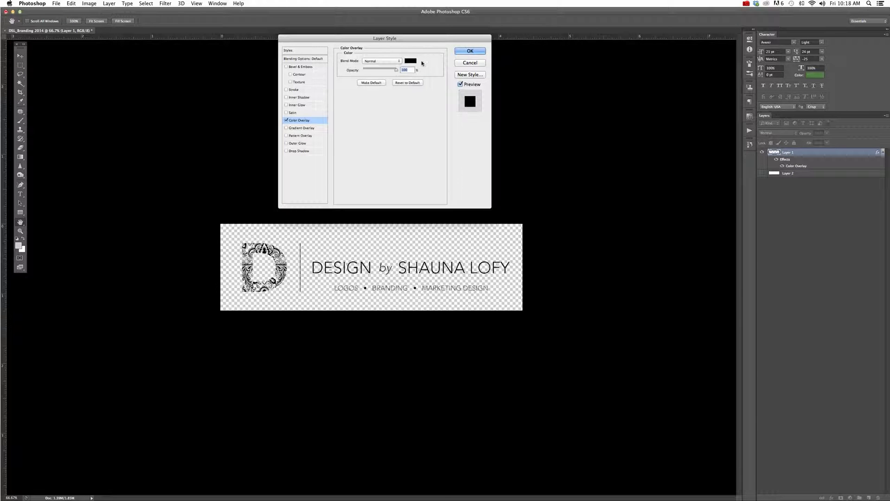
{"action": "mouse_move", "coordinate": [410, 61]}
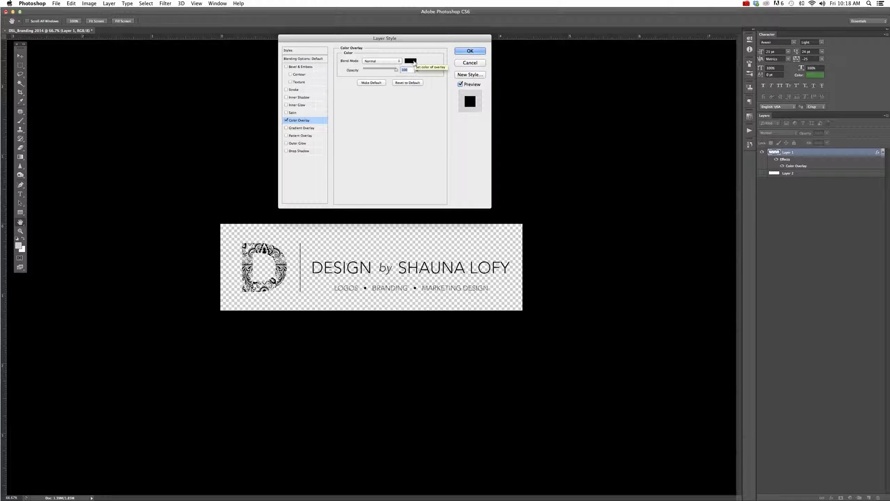
{"action": "left_click", "coordinate": [410, 61]}
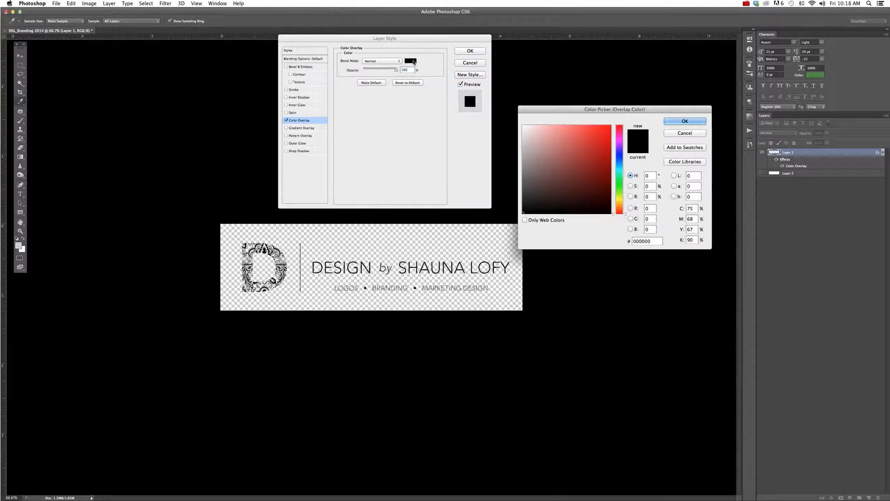
{"action": "left_click", "coordinate": [522, 125]}
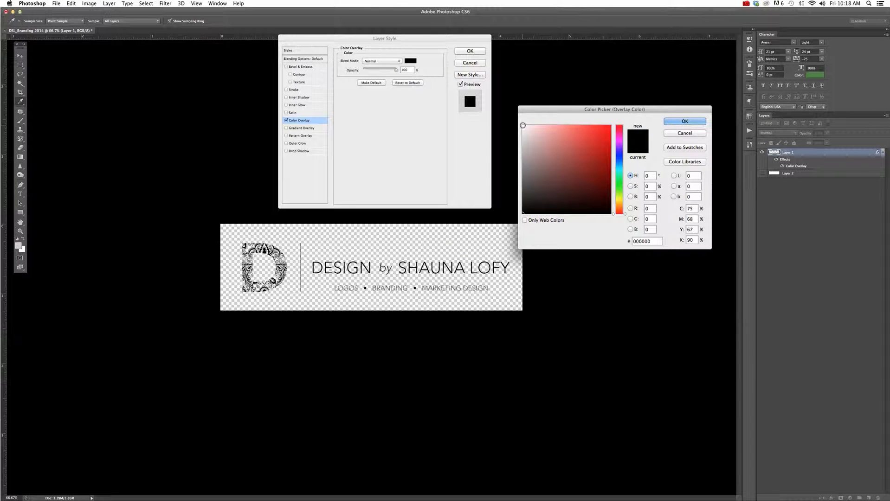
{"action": "left_click", "coordinate": [523, 126]}
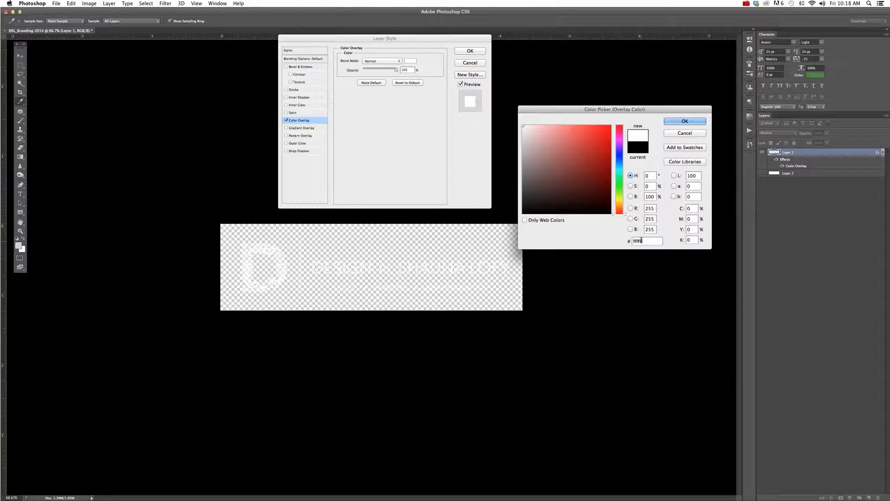
{"action": "left_click", "coordinate": [684, 121]}
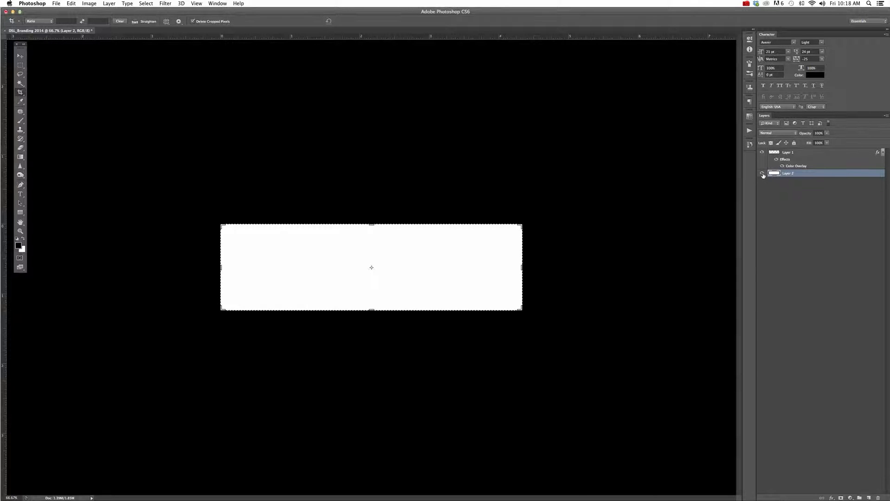
Step: Hide Layer 2 so only the white logo remains on transparency
{"action": "left_click", "coordinate": [762, 173]}
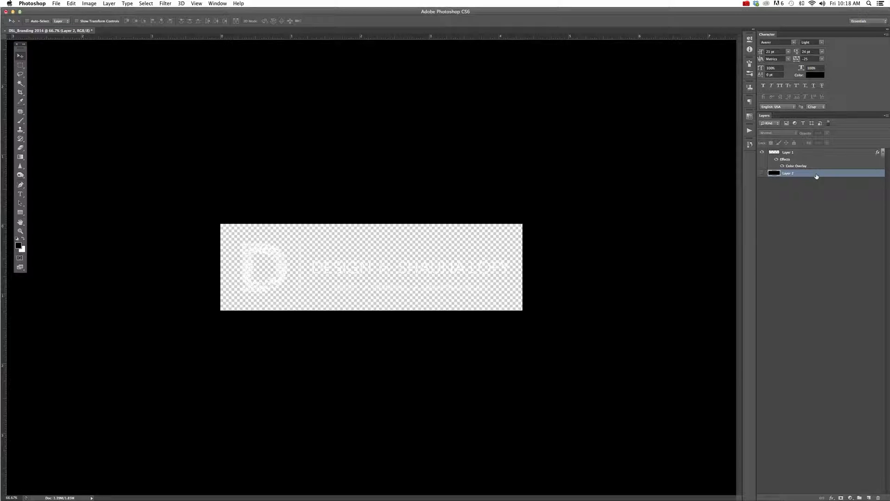
Step: Save the white logo as a PNG named DSL_Brandin_white, accepting the PNG options
{"action": "left_click", "coordinate": [57, 4]}
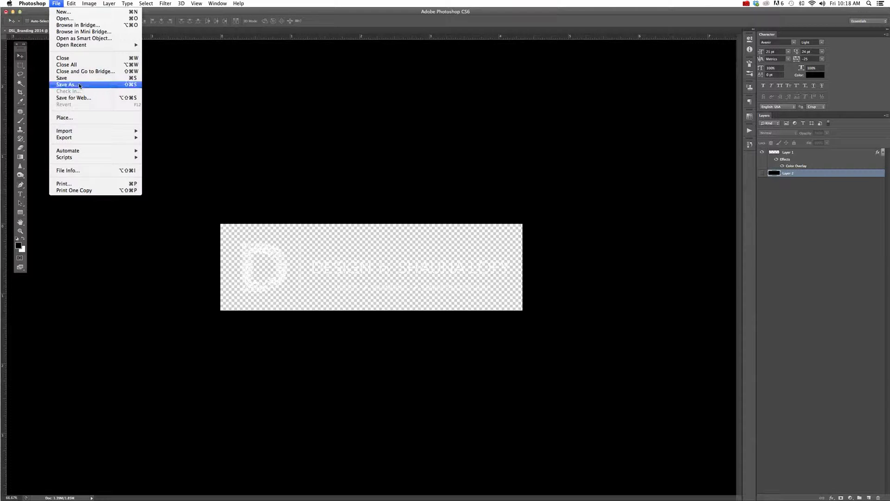
{"action": "left_click", "coordinate": [67, 84]}
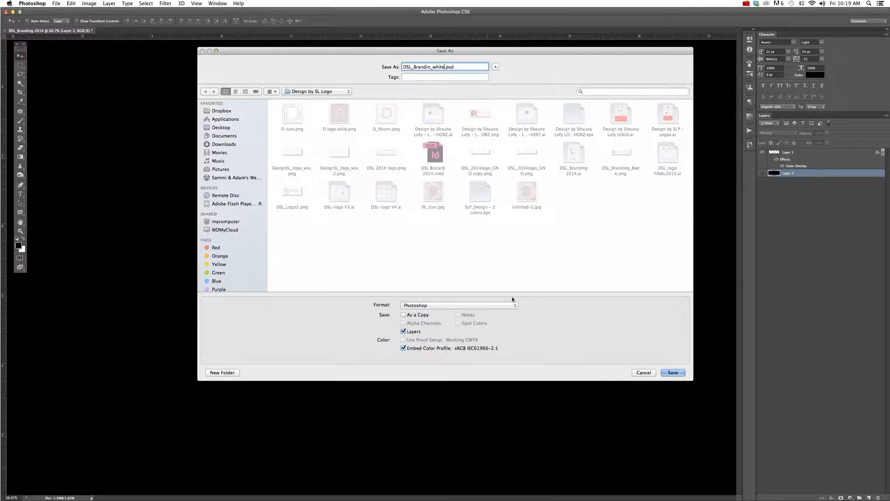
{"action": "left_click", "coordinate": [457, 305]}
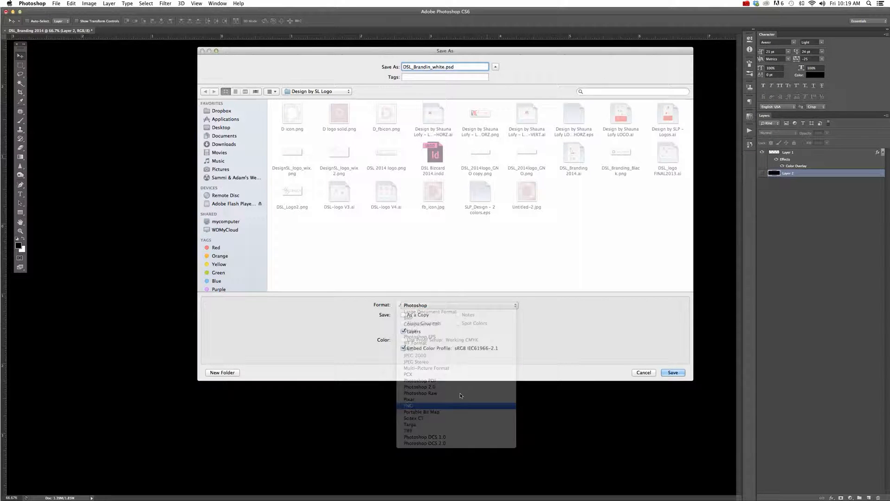
{"action": "left_click", "coordinate": [408, 405]}
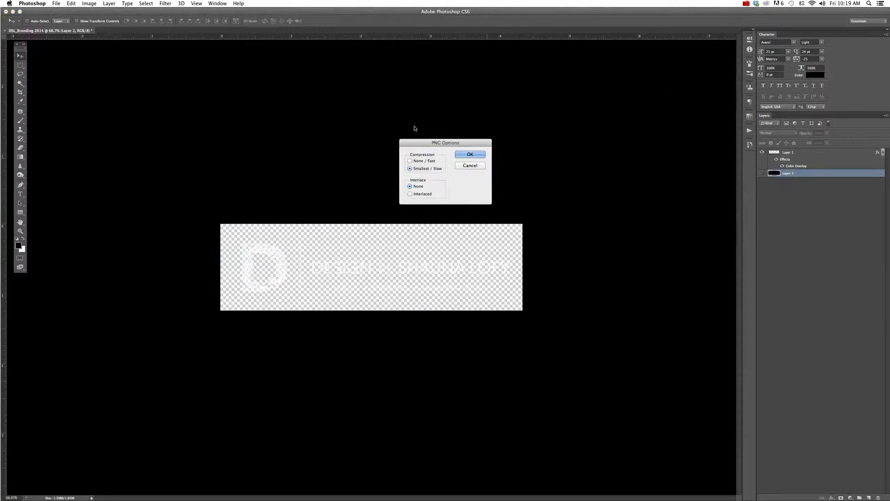
{"action": "left_click", "coordinate": [470, 154]}
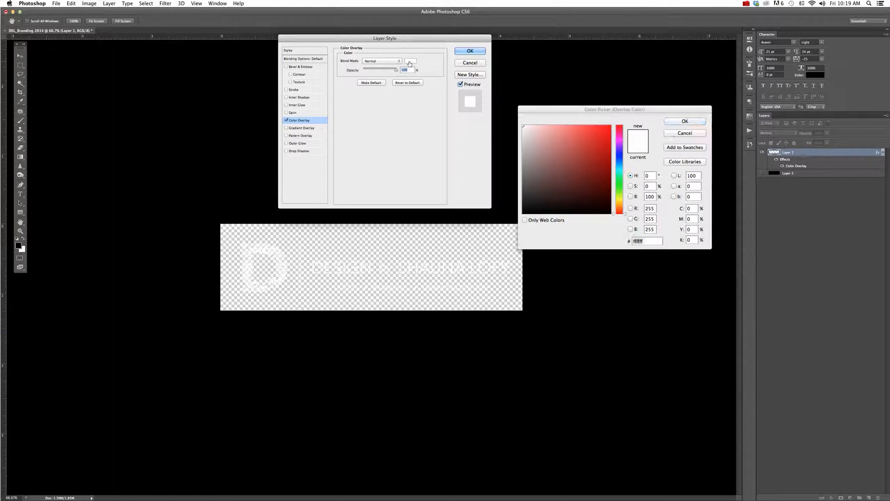
Step: Set the overlay colour to a PANTONE+ Solid Uncoated Warm Gray from the colour libraries
{"action": "left_click", "coordinate": [685, 161]}
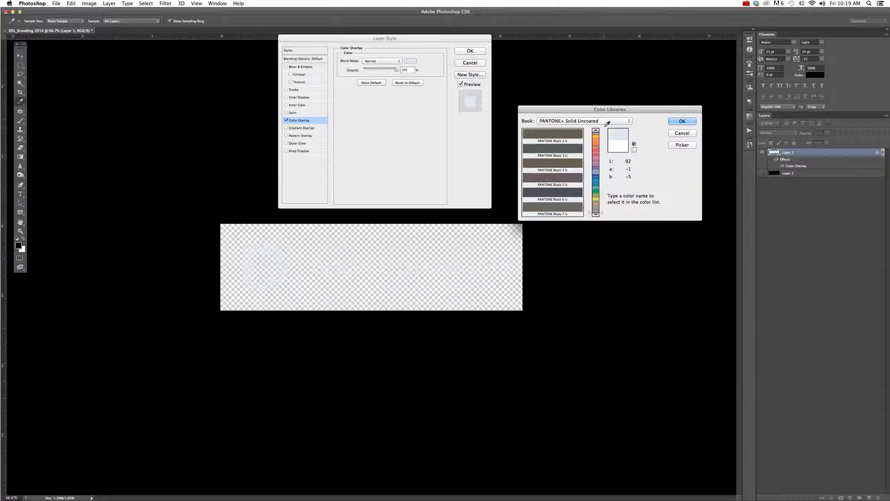
{"action": "scroll", "scroll_direction": "down", "scroll_amount": 3}
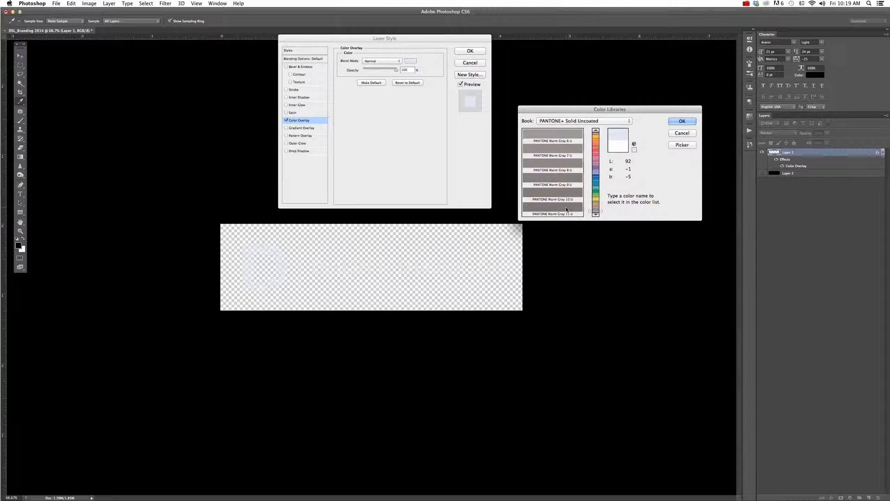
{"action": "left_click", "coordinate": [551, 215]}
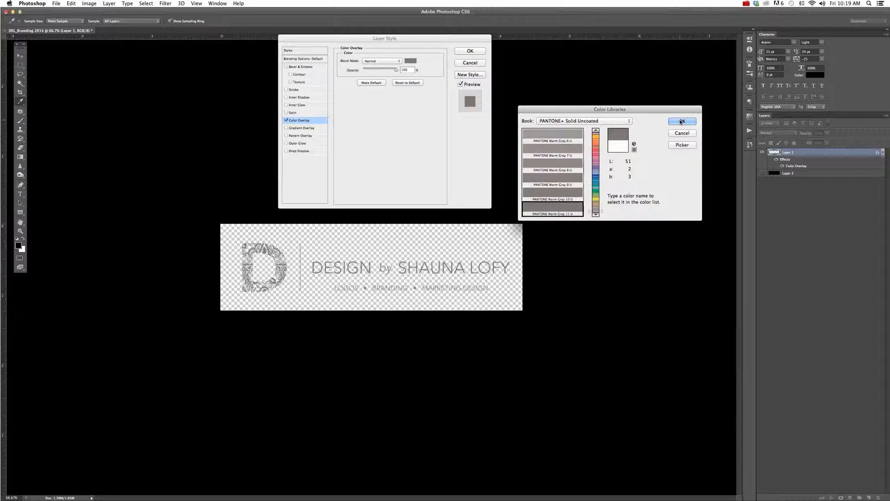
{"action": "left_click", "coordinate": [584, 120]}
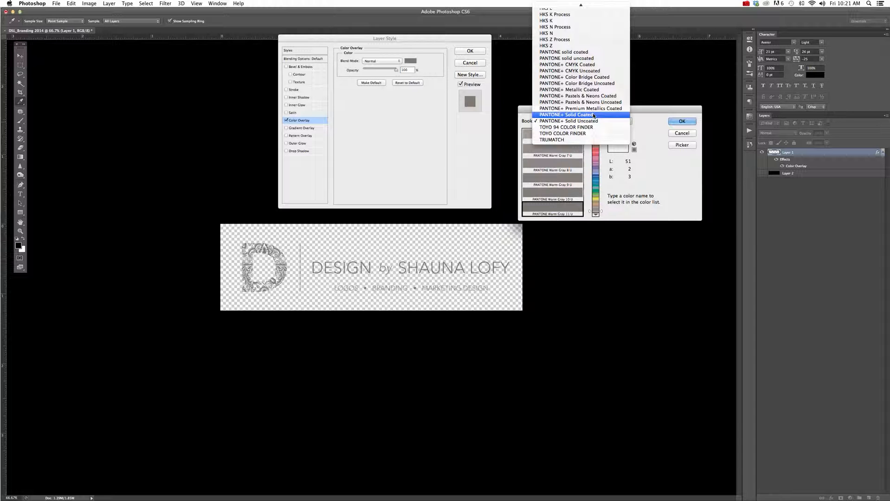
{"action": "left_click", "coordinate": [569, 121]}
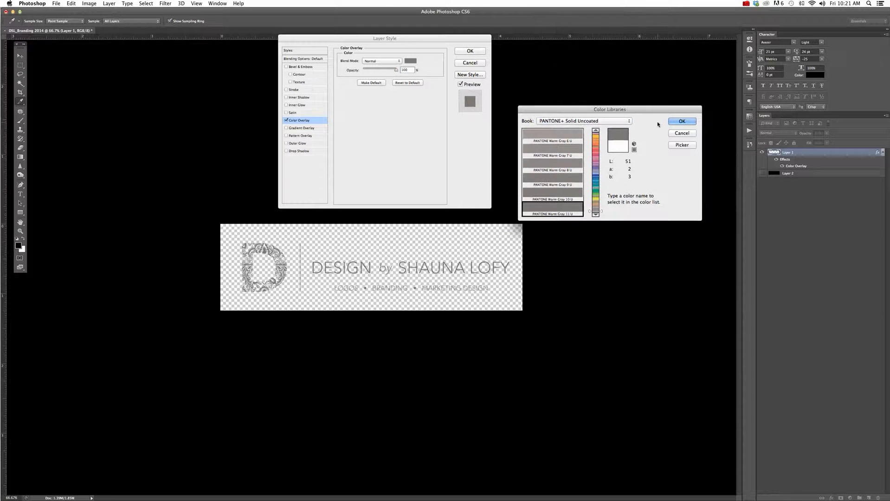
{"action": "left_click", "coordinate": [682, 120]}
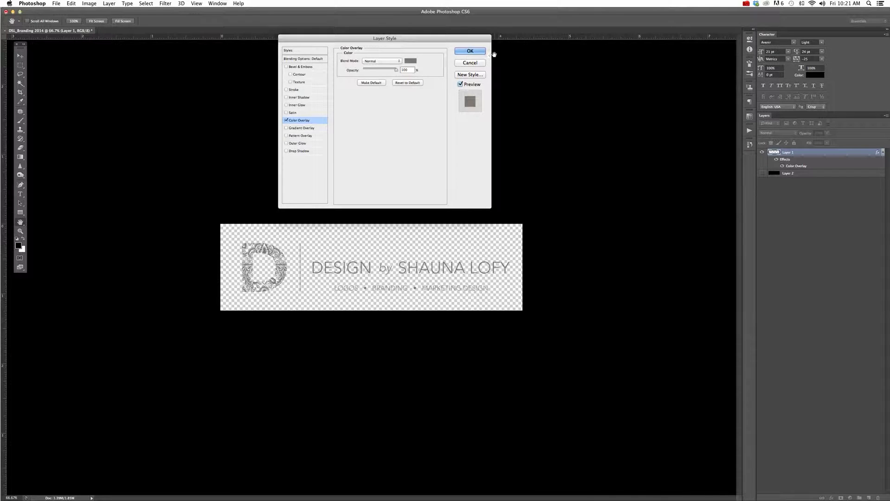
Step: Apply the gray overlay and save a PNG named DSL_Branding_warmgray11, accepting the PNG options
{"action": "left_click", "coordinate": [469, 51]}
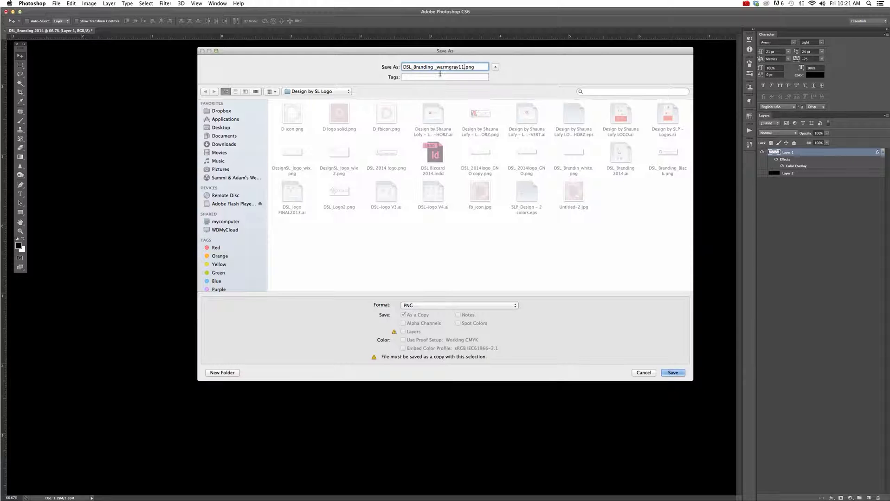
{"action": "left_click", "coordinate": [673, 372]}
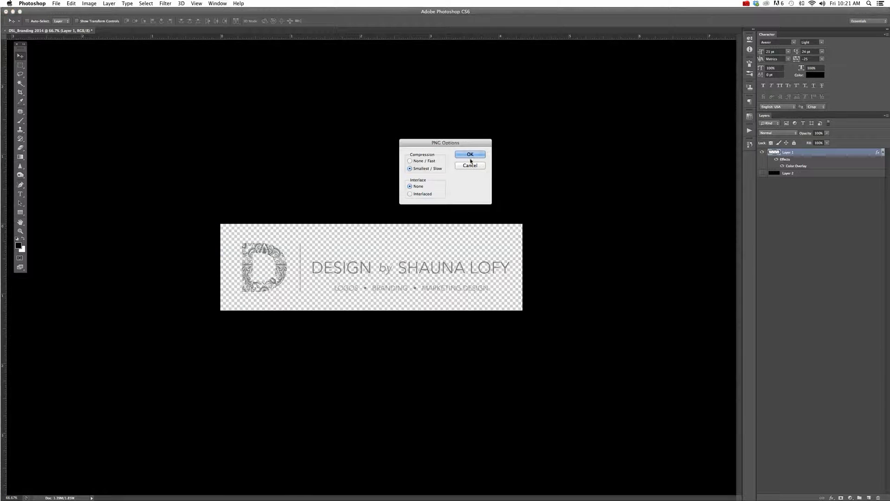
{"action": "left_click", "coordinate": [469, 154]}
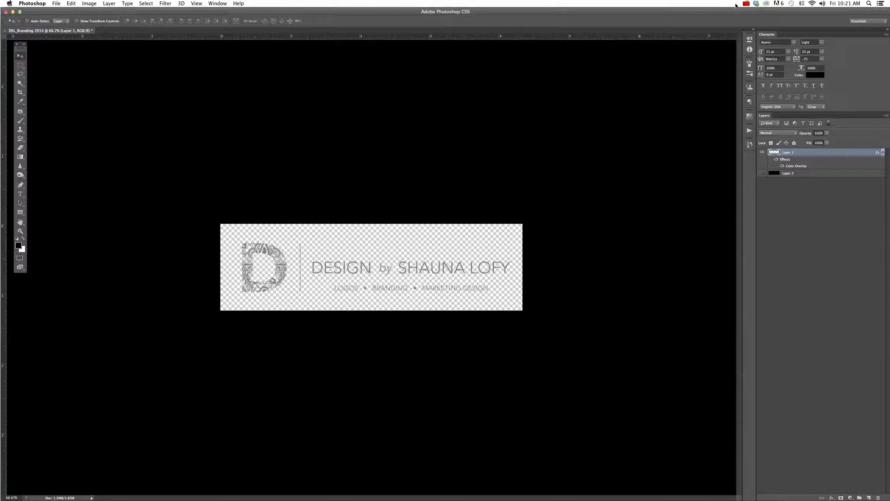
{"action": "left_click", "coordinate": [746, 4]}
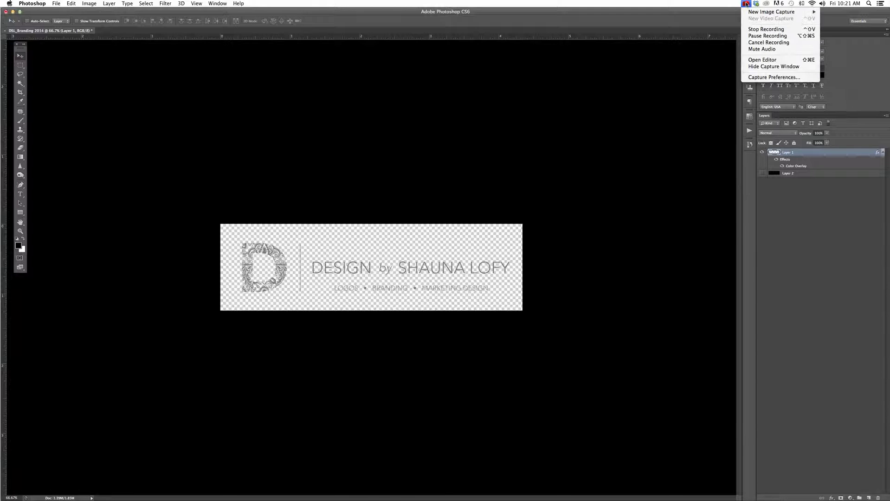
{"action": "mouse_move", "coordinate": [762, 49]}
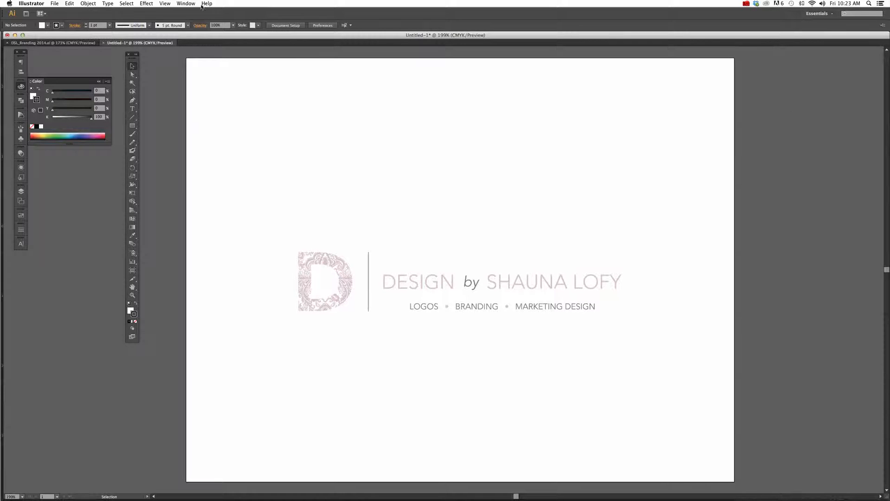
Step: Select the tan swatches and the top logo on DSL_Branding 2014.ai, then return to Untitled-1
{"action": "left_click", "coordinate": [53, 43]}
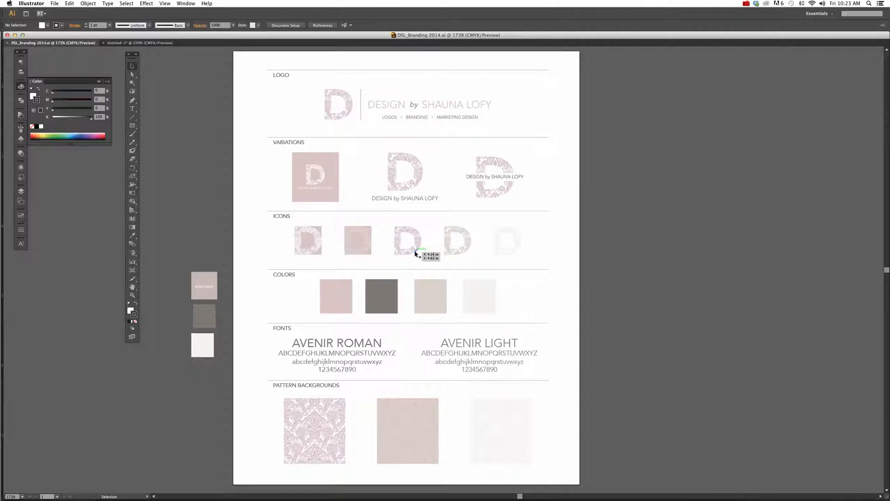
{"action": "mouse_move", "coordinate": [371, 262]}
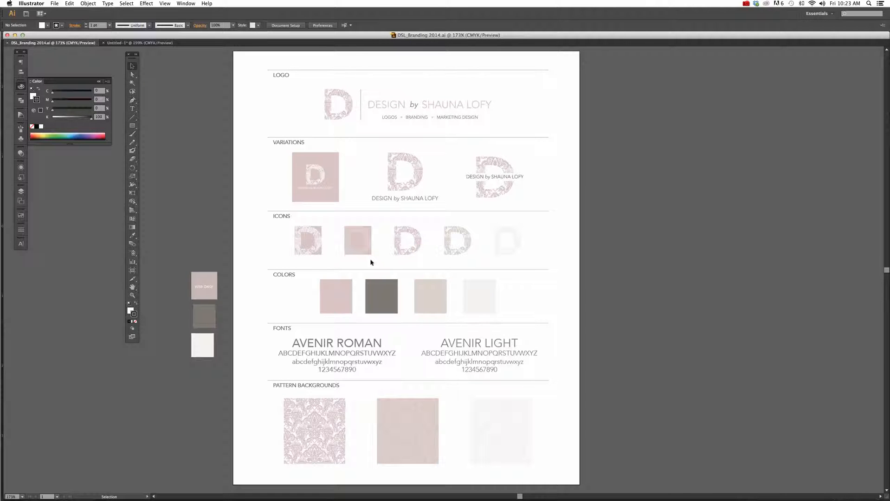
{"action": "mouse_move", "coordinate": [364, 261]}
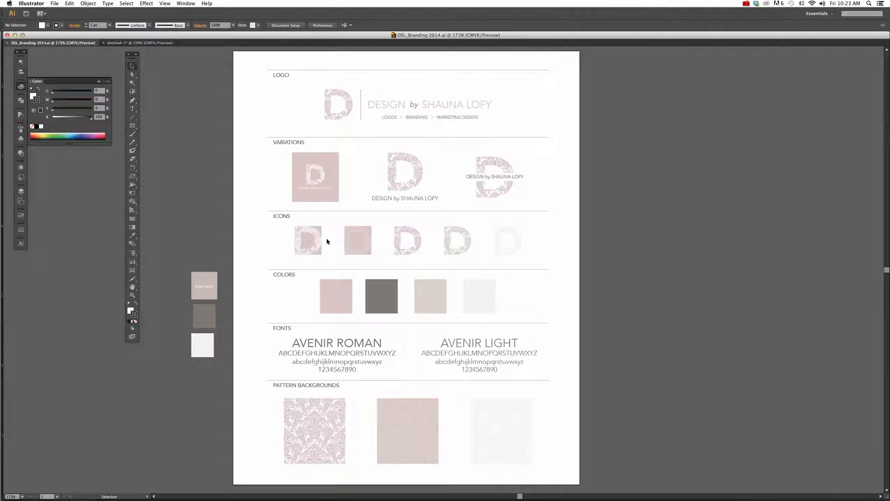
{"action": "mouse_move", "coordinate": [303, 296]}
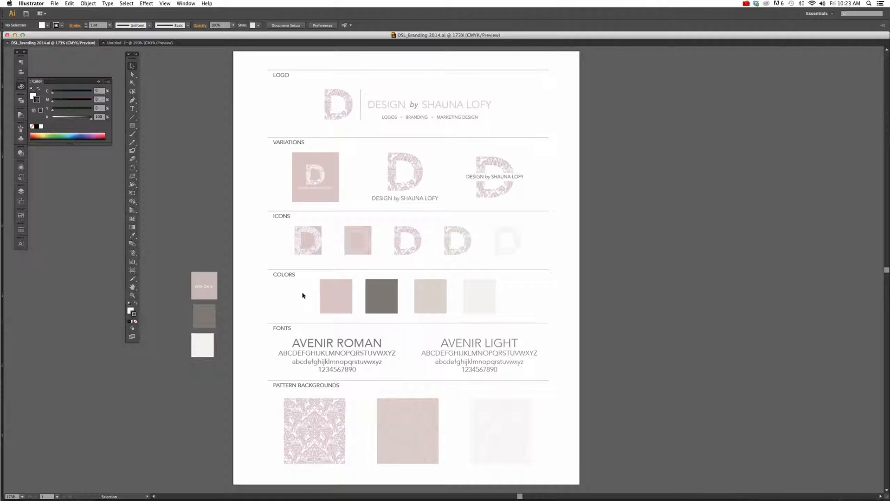
{"action": "left_click", "coordinate": [335, 296]}
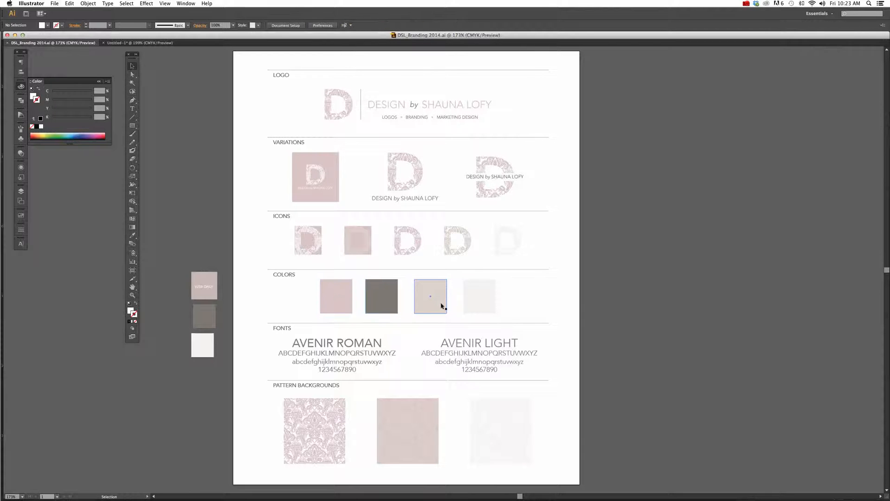
{"action": "left_click", "coordinate": [479, 296]}
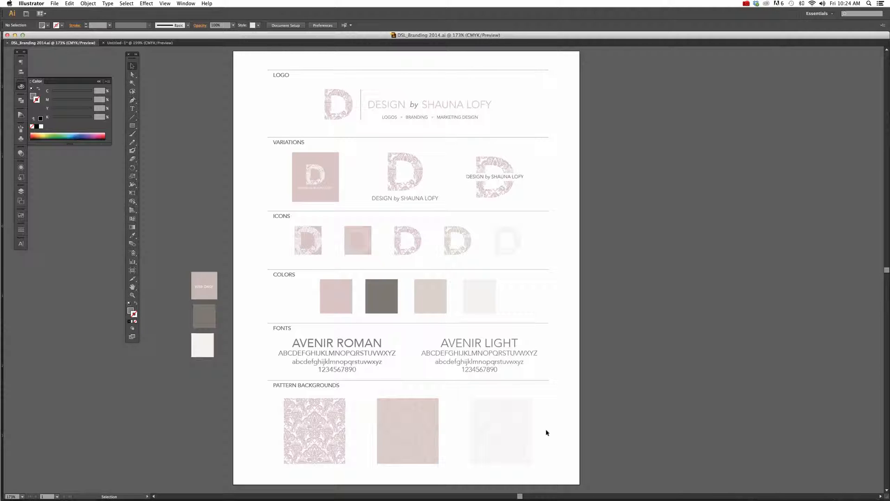
{"action": "mouse_move", "coordinate": [511, 86]}
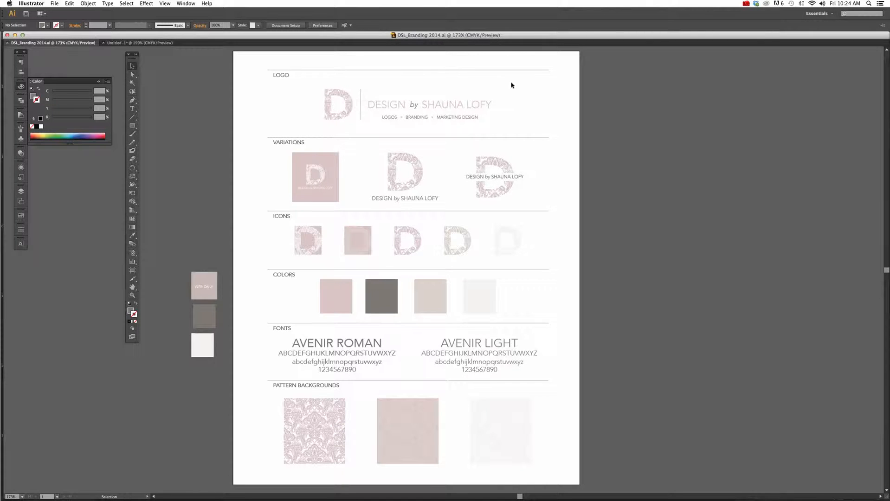
{"action": "left_click", "coordinate": [429, 105]}
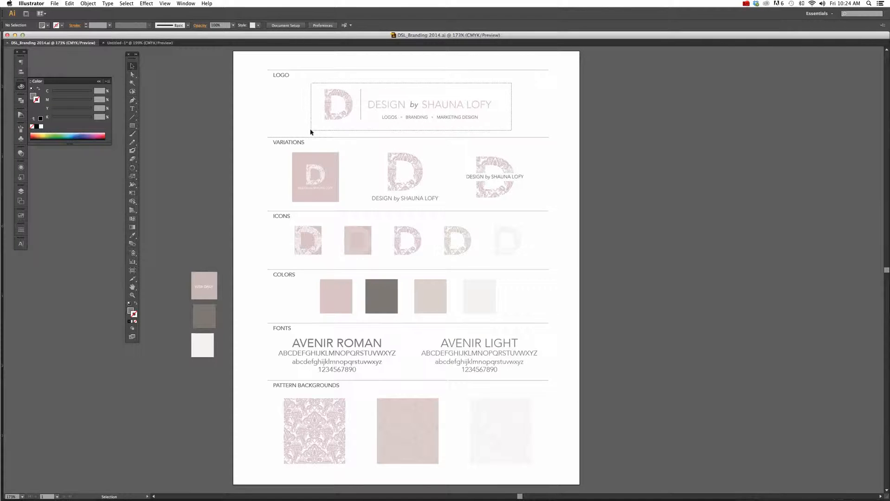
{"action": "left_click", "coordinate": [139, 42]}
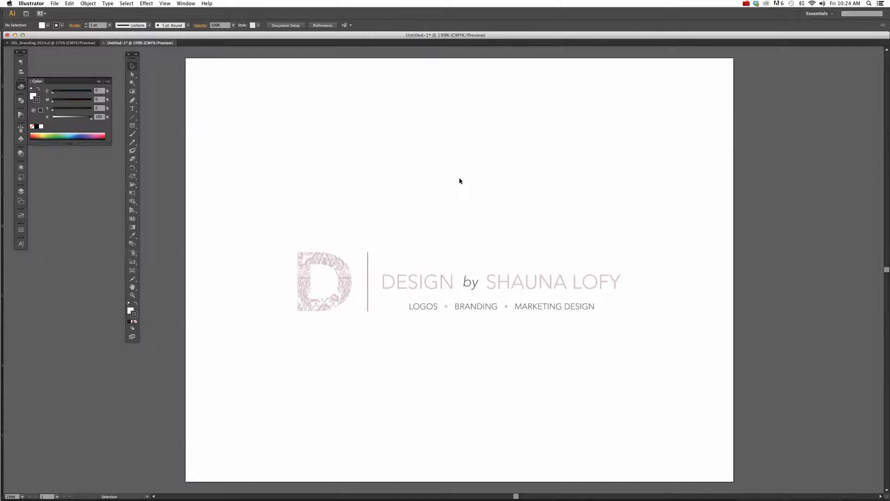
{"action": "left_click_drag", "start_coordinate": [260, 222], "coordinate": [346, 266]}
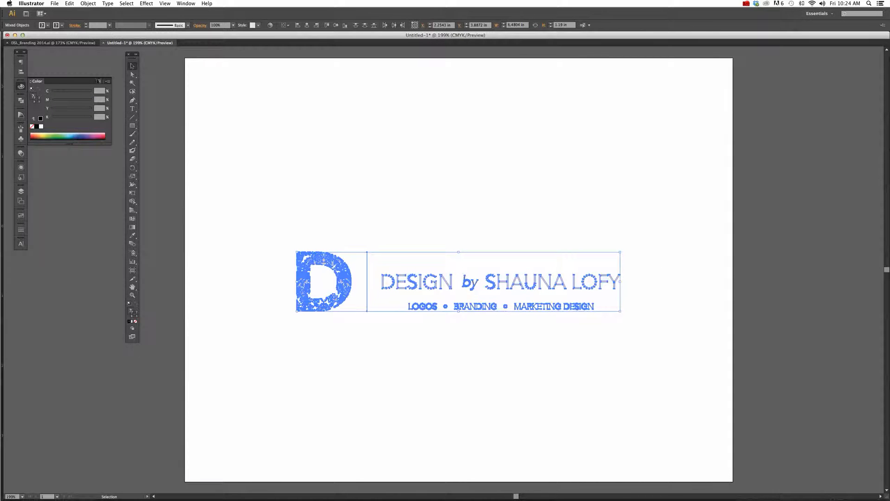
{"action": "mouse_move", "coordinate": [133, 67]}
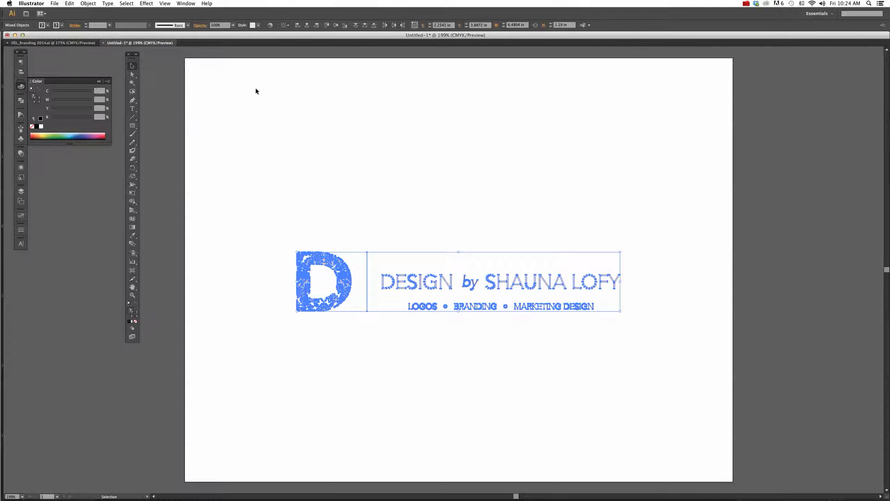
{"action": "left_click", "coordinate": [54, 3]}
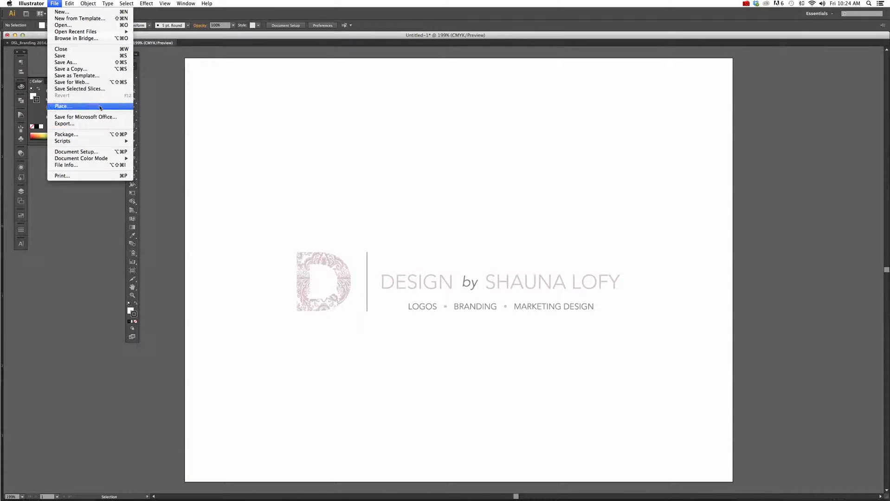
{"action": "left_click", "coordinate": [68, 4]}
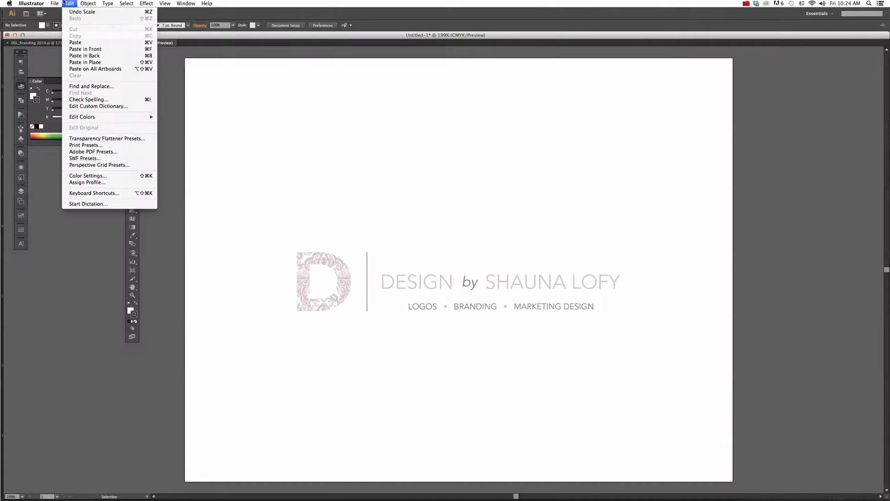
{"action": "mouse_move", "coordinate": [93, 151]}
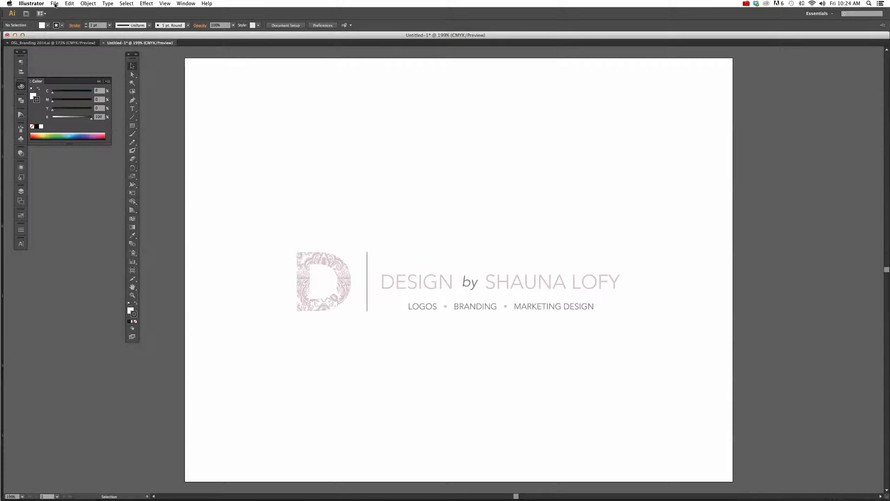
{"action": "left_click", "coordinate": [55, 4]}
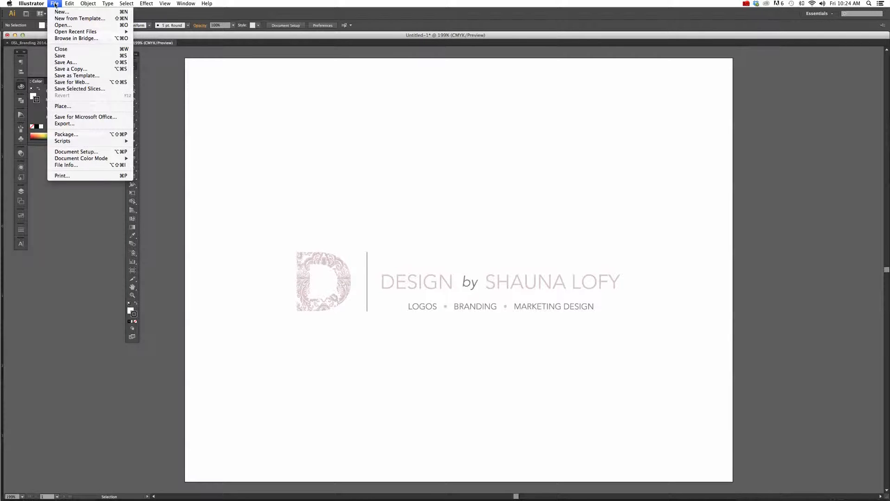
{"action": "left_click", "coordinate": [69, 4]}
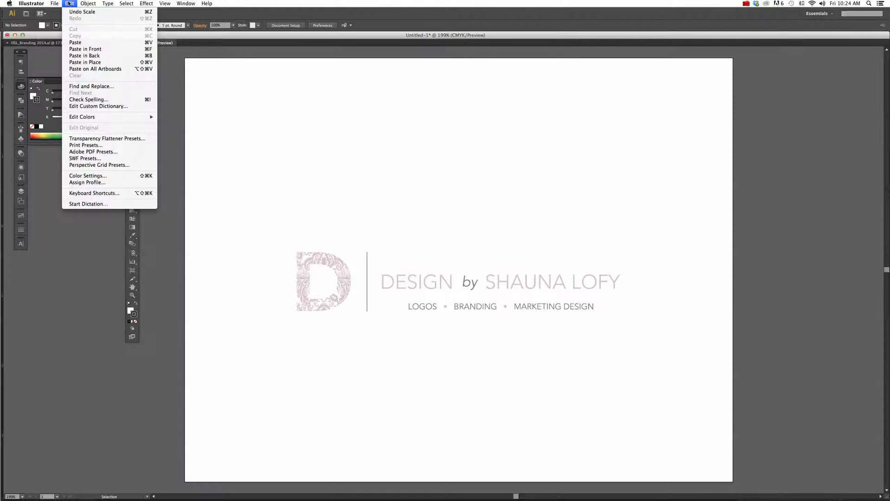
{"action": "left_click", "coordinate": [107, 4]}
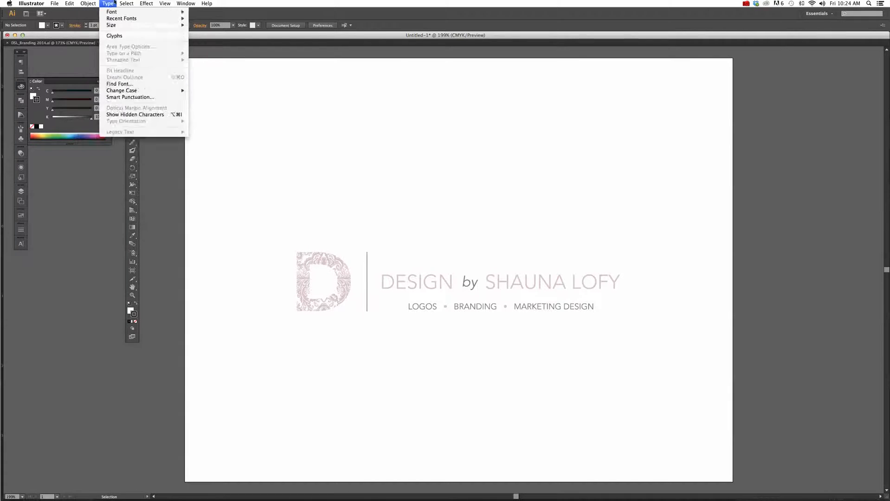
{"action": "left_click", "coordinate": [126, 4]}
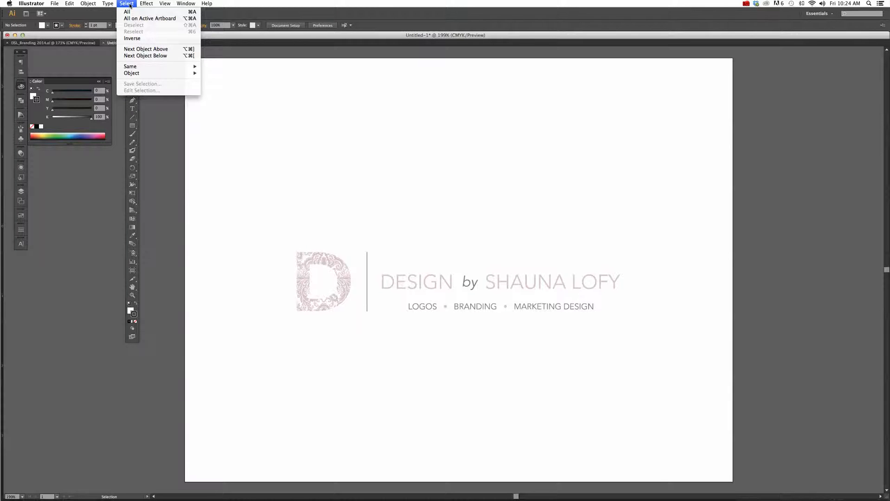
{"action": "mouse_move", "coordinate": [128, 11]}
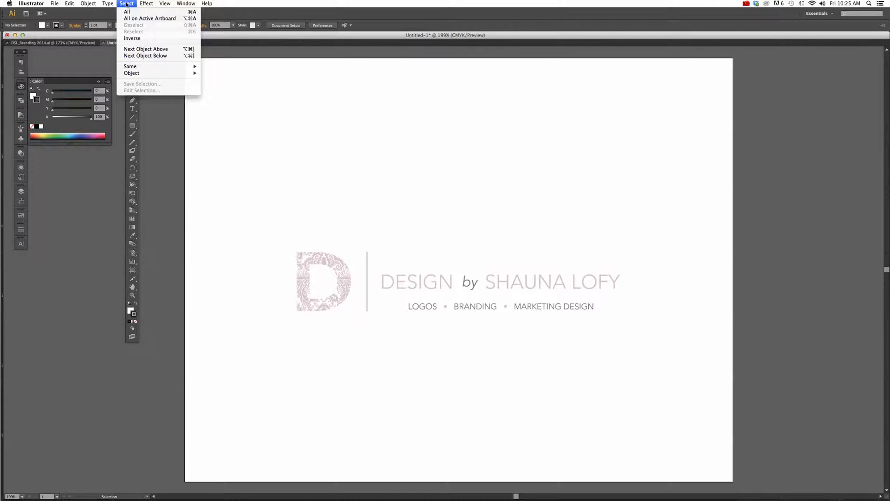
{"action": "mouse_move", "coordinate": [128, 11]}
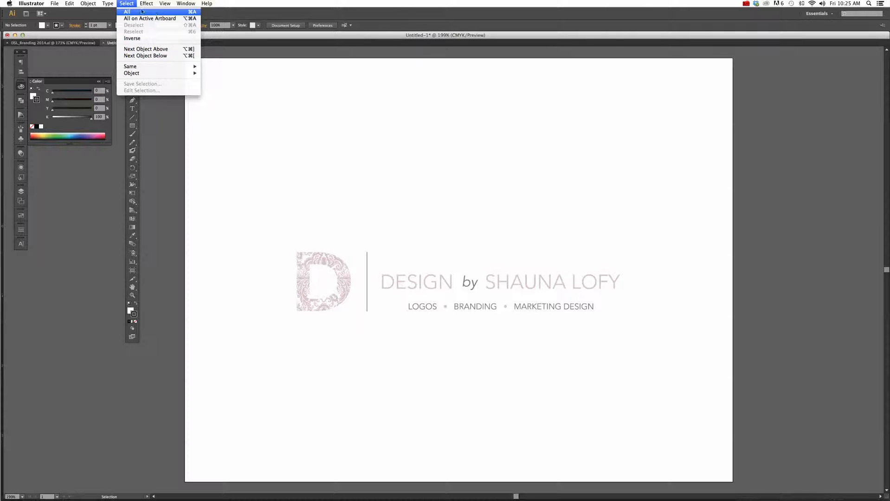
{"action": "left_click", "coordinate": [127, 11]}
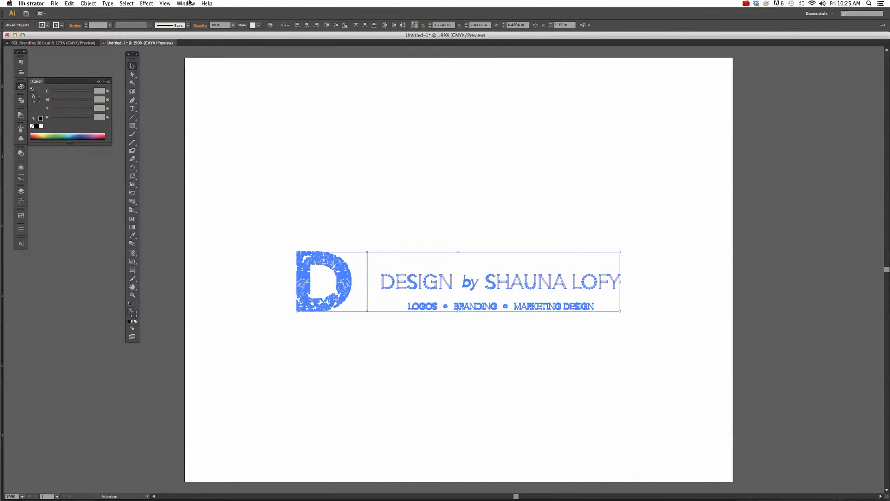
Step: Show the Color panel and set the selected logo's fill to solid black
{"action": "left_click", "coordinate": [184, 4]}
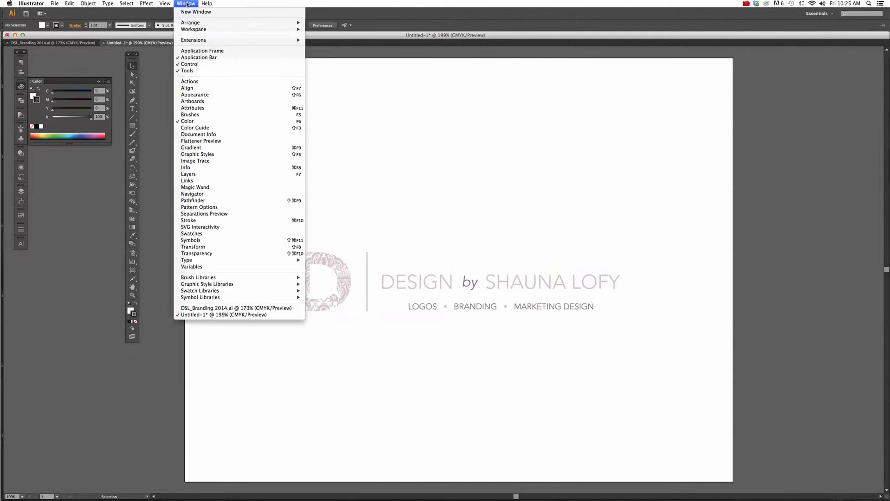
{"action": "mouse_move", "coordinate": [187, 121]}
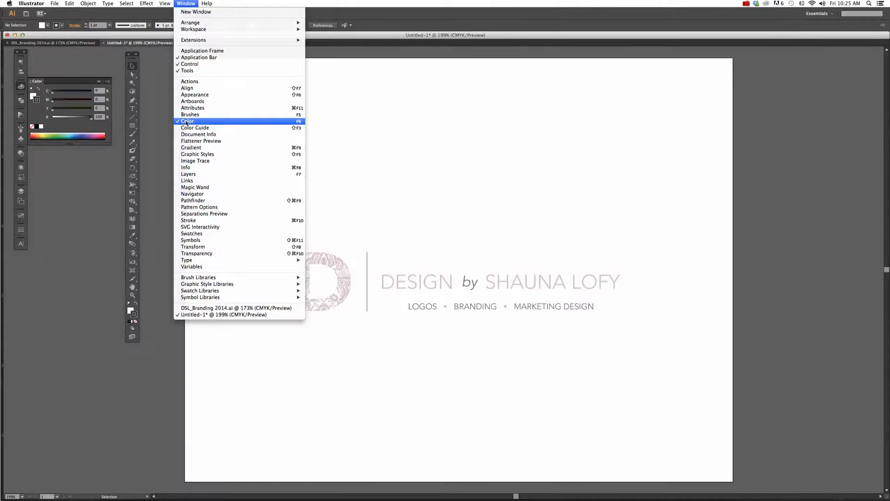
{"action": "mouse_move", "coordinate": [306, 126]}
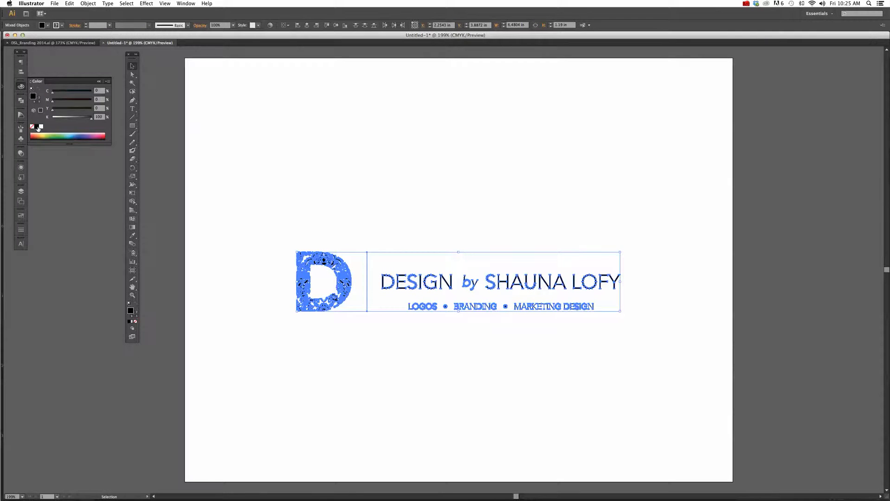
{"action": "left_click", "coordinate": [405, 215]}
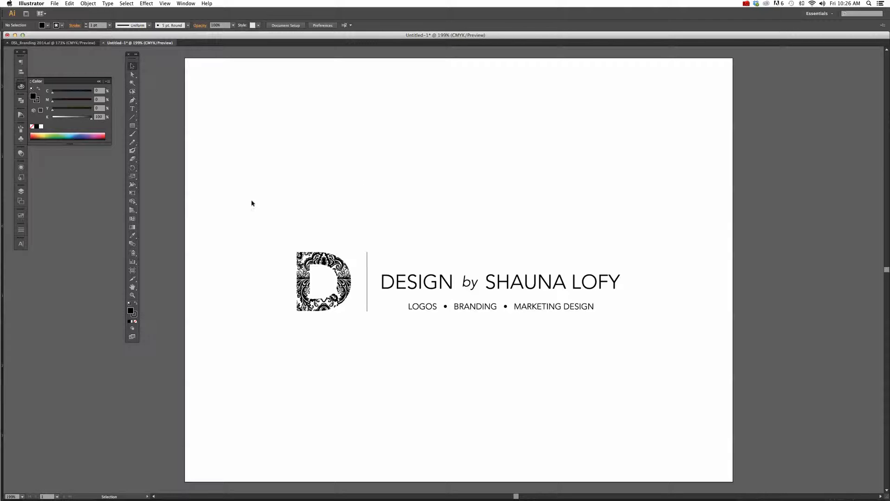
{"action": "mouse_move", "coordinate": [72, 100]}
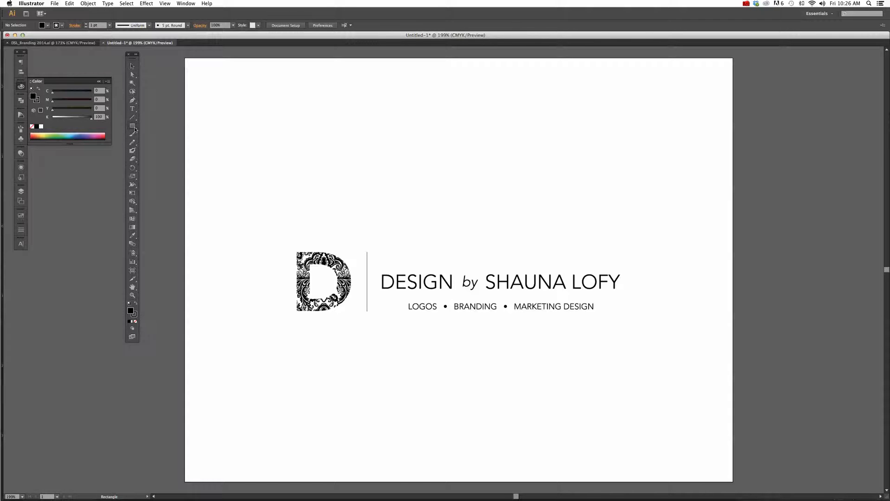
{"action": "mouse_move", "coordinate": [132, 125]}
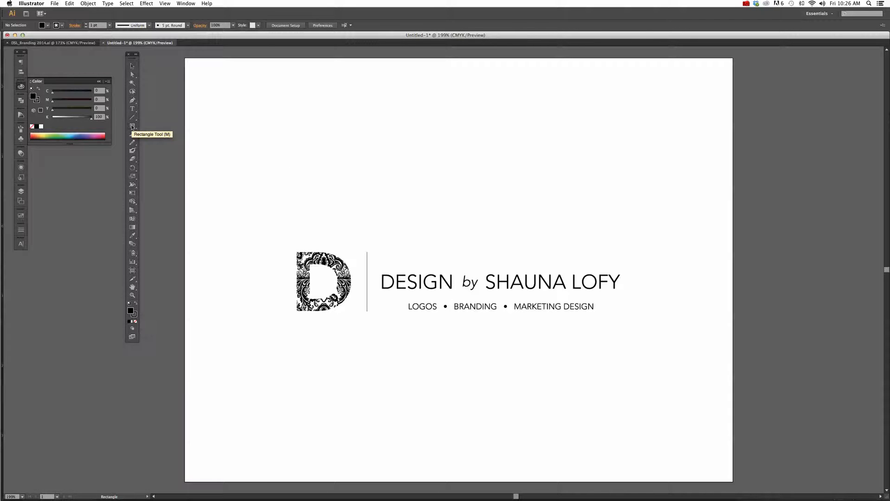
Step: Draw a large black rectangle covering the logo and send it behind the white logo
{"action": "left_click_drag", "start_coordinate": [249, 180], "coordinate": [680, 381]}
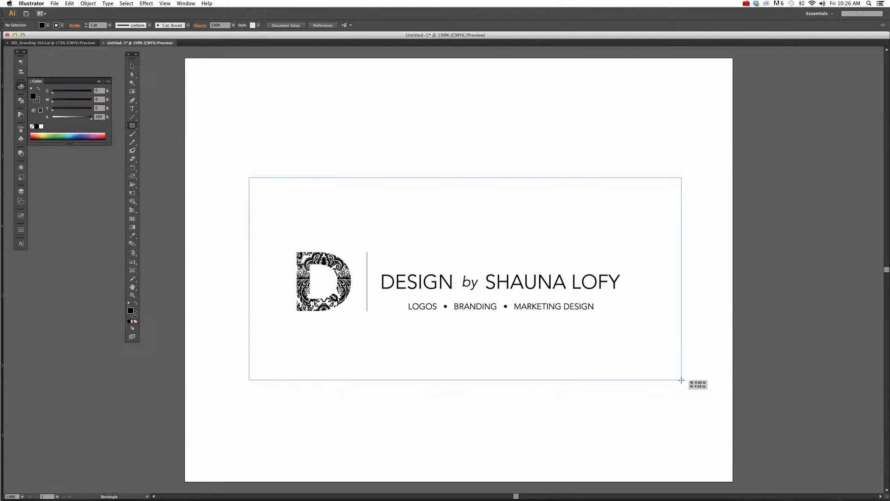
{"action": "left_click_drag", "start_coordinate": [248, 179], "coordinate": [680, 382]}
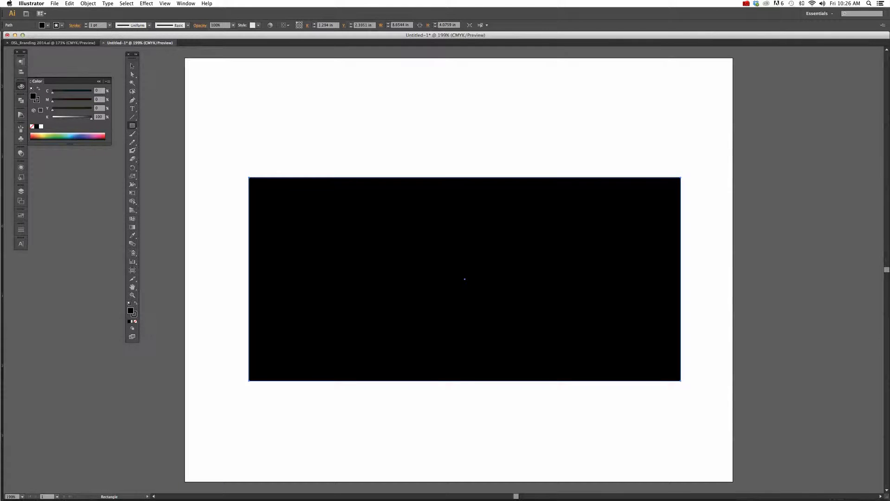
{"action": "left_click", "coordinate": [132, 65]}
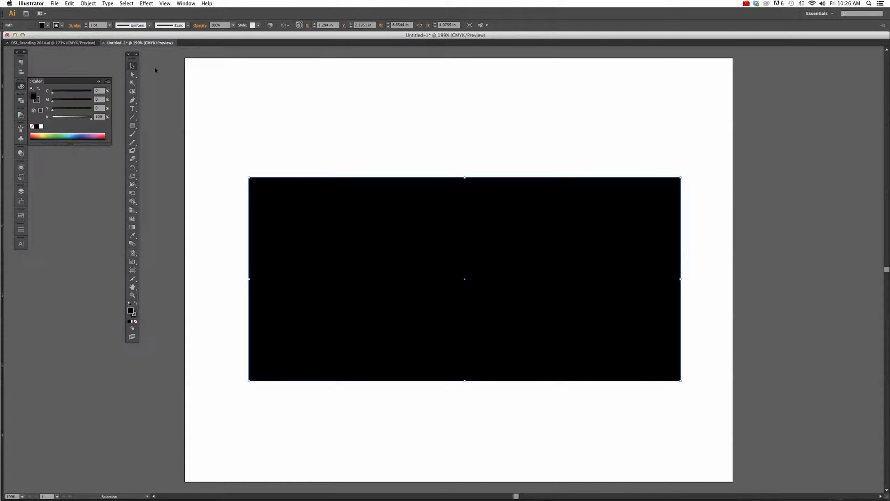
{"action": "left_click", "coordinate": [87, 4]}
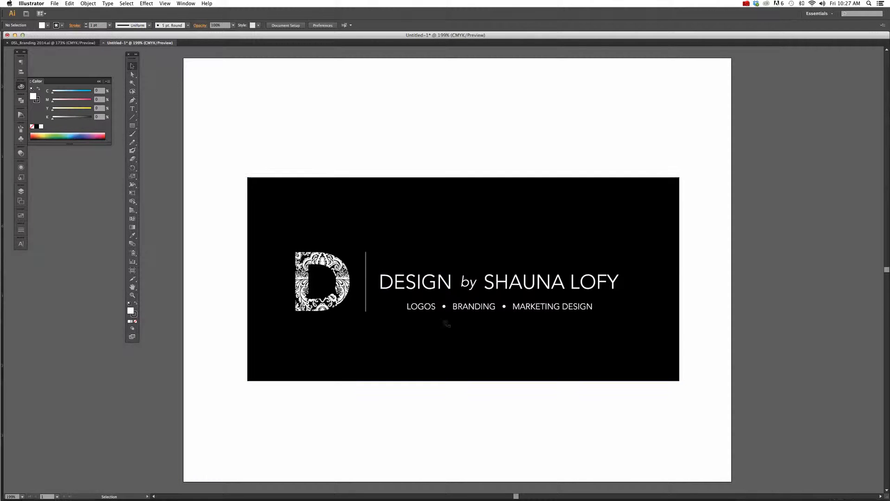
Step: Show the Swatches panel via the Window menu and delete the black backing rectangle
{"action": "left_click", "coordinate": [186, 3]}
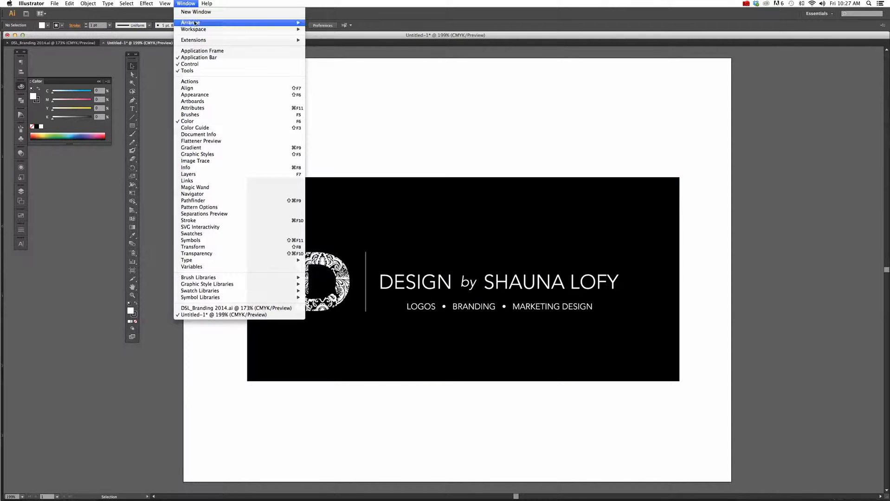
{"action": "mouse_move", "coordinate": [192, 233]}
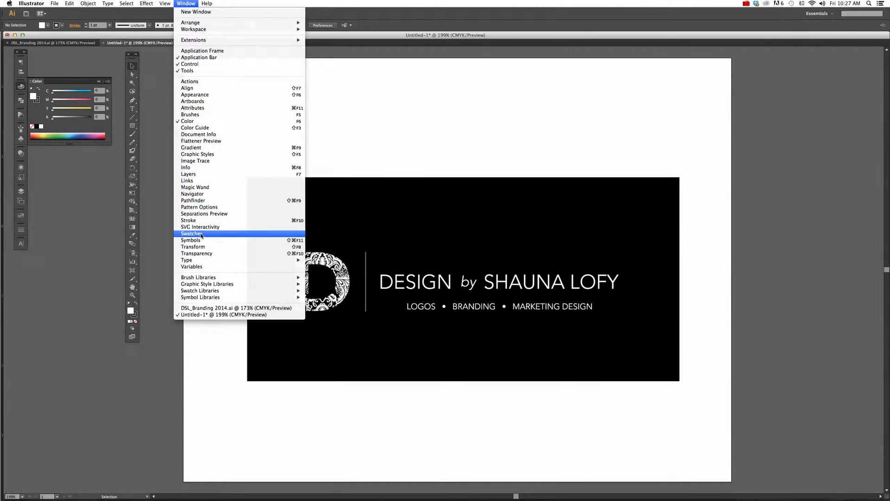
{"action": "left_click", "coordinate": [191, 233]}
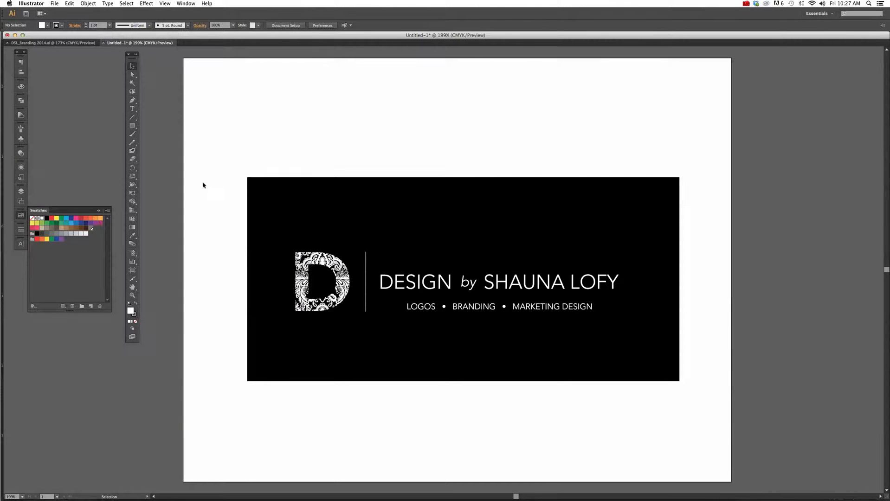
{"action": "left_click", "coordinate": [185, 3]}
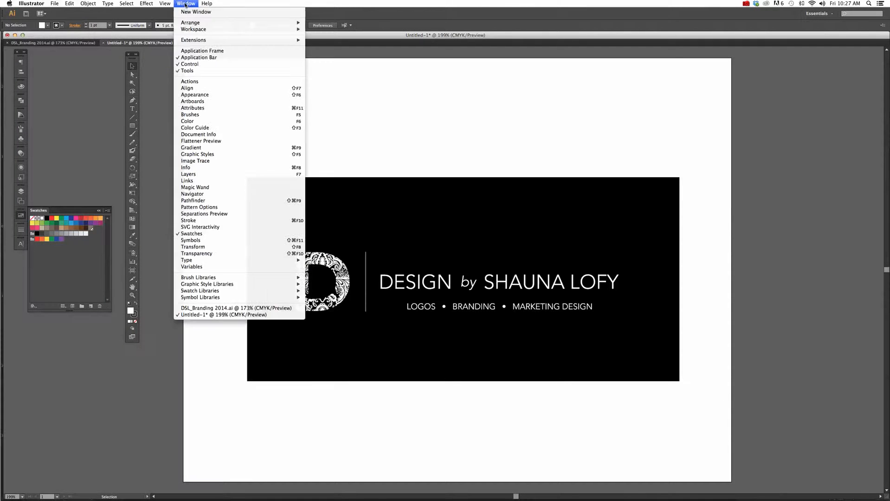
{"action": "mouse_move", "coordinate": [191, 233]}
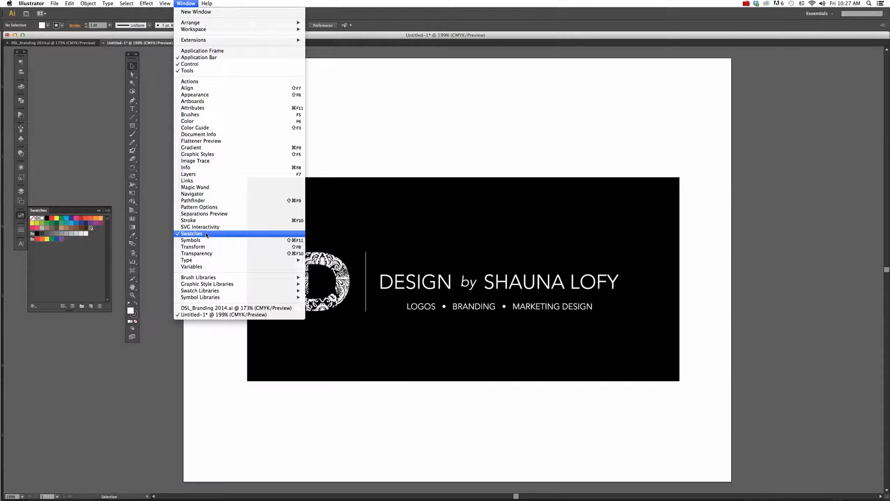
{"action": "left_click", "coordinate": [192, 233]}
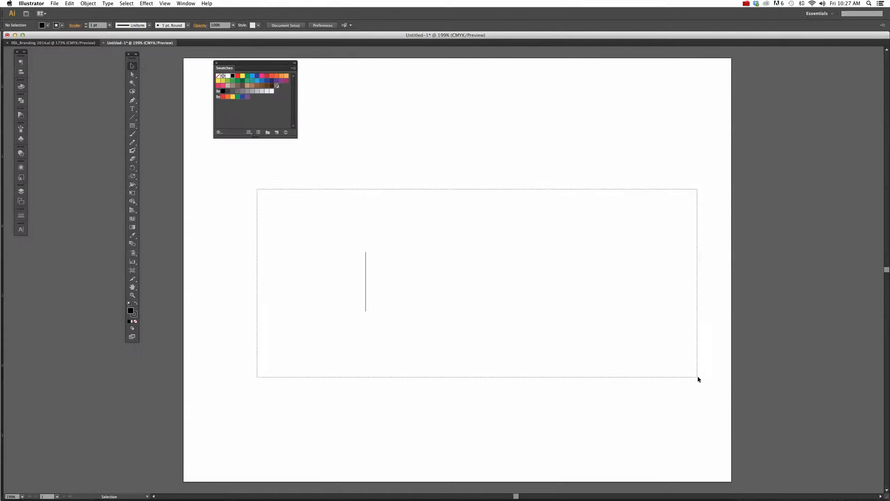
{"action": "left_click", "coordinate": [366, 256]}
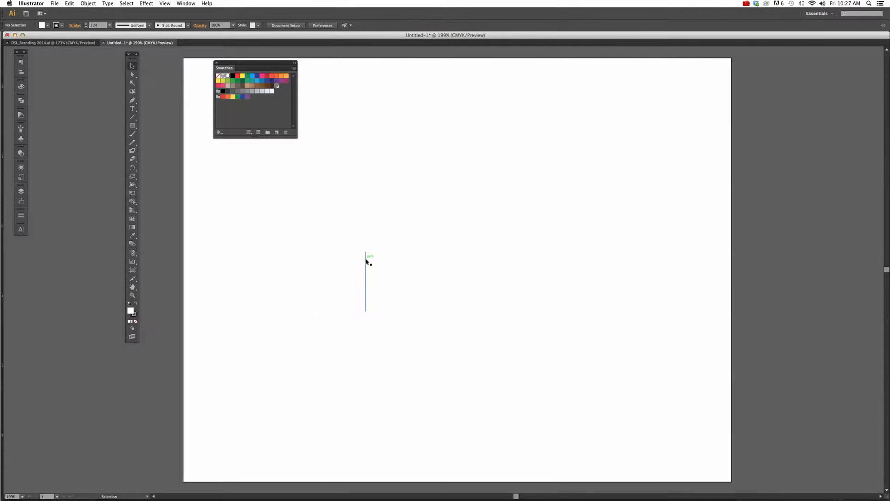
Step: Select the vertical divider line beside the D and expand it with the stroke excluded
{"action": "left_click", "coordinate": [87, 4]}
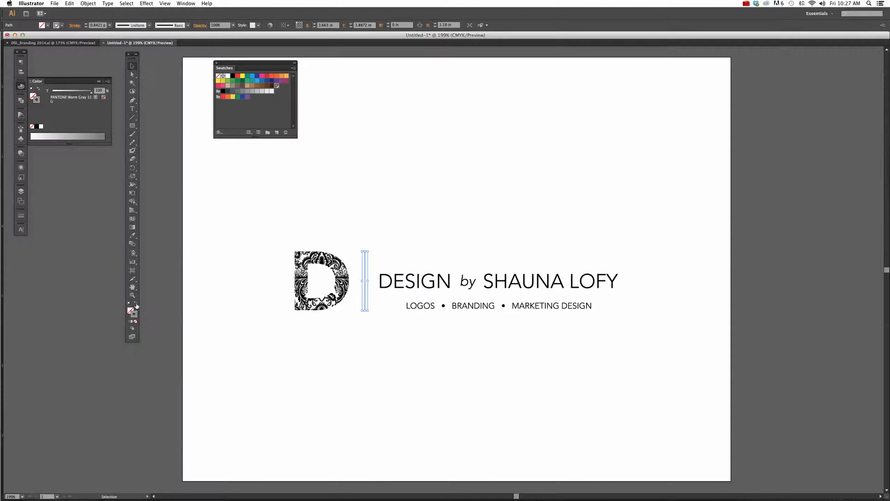
{"action": "left_click", "coordinate": [391, 348]}
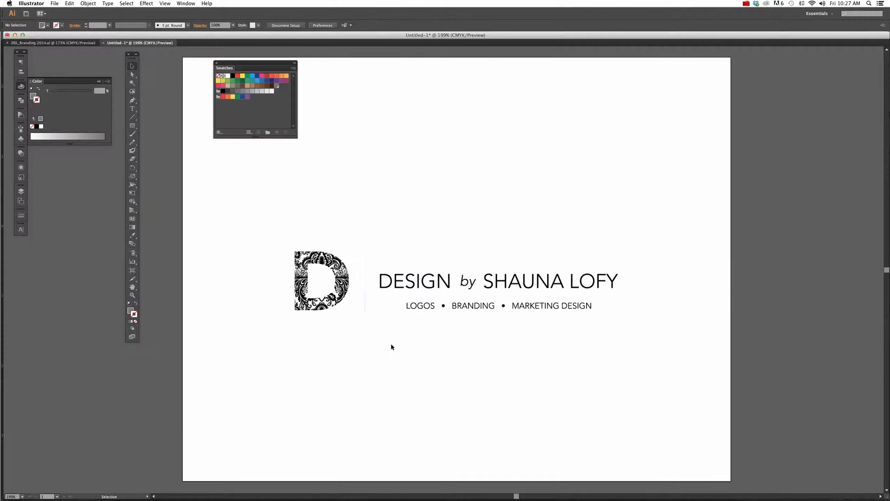
{"action": "left_click_drag", "start_coordinate": [365, 248], "coordinate": [365, 314]}
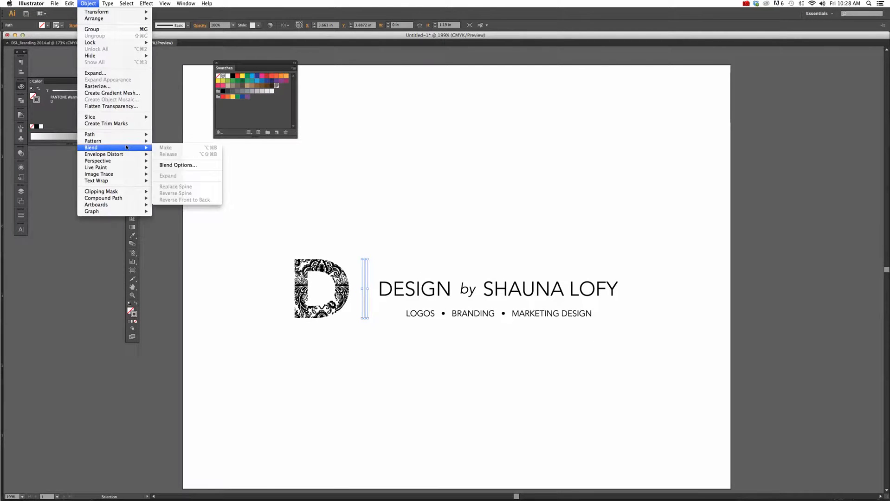
{"action": "left_click", "coordinate": [96, 73]}
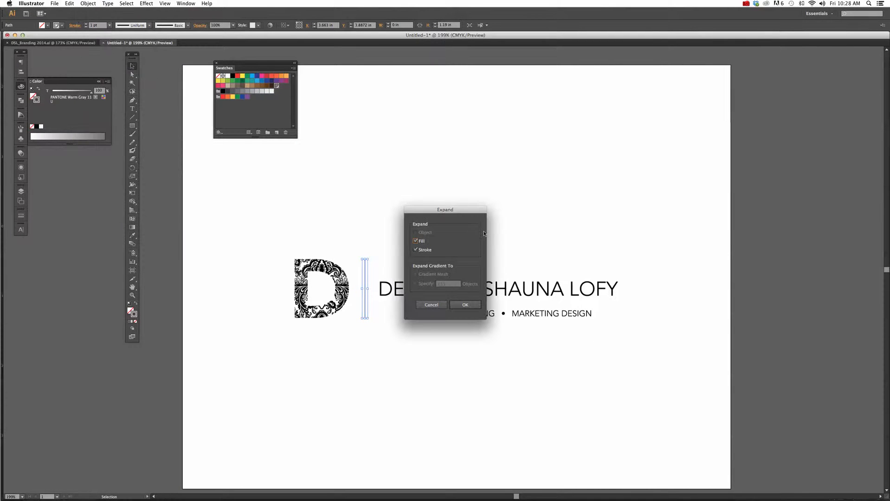
{"action": "left_click", "coordinate": [416, 250]}
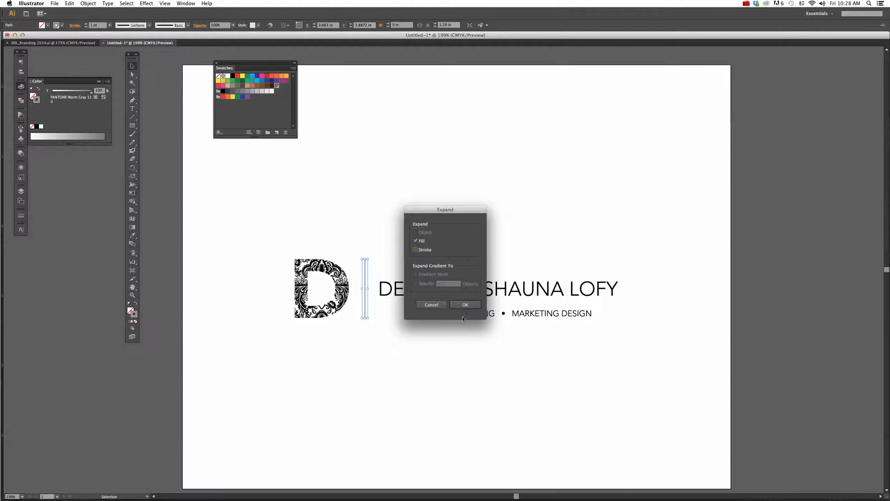
{"action": "left_click", "coordinate": [465, 305]}
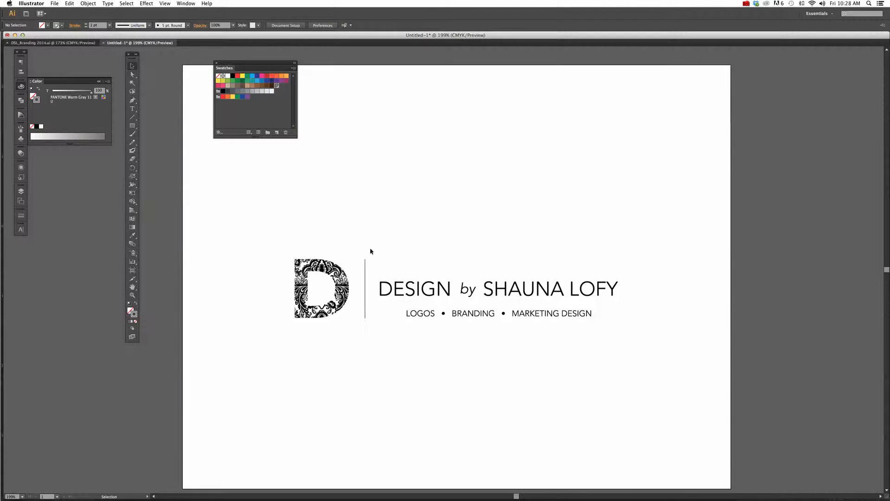
Step: Re-expand the divider with both Fill and Stroke so it becomes a filled shape
{"action": "left_click", "coordinate": [88, 3]}
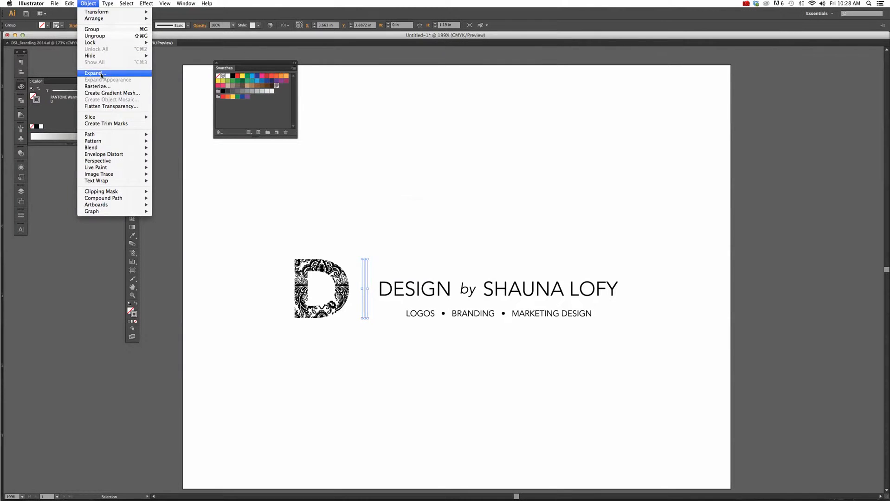
{"action": "left_click", "coordinate": [95, 73]}
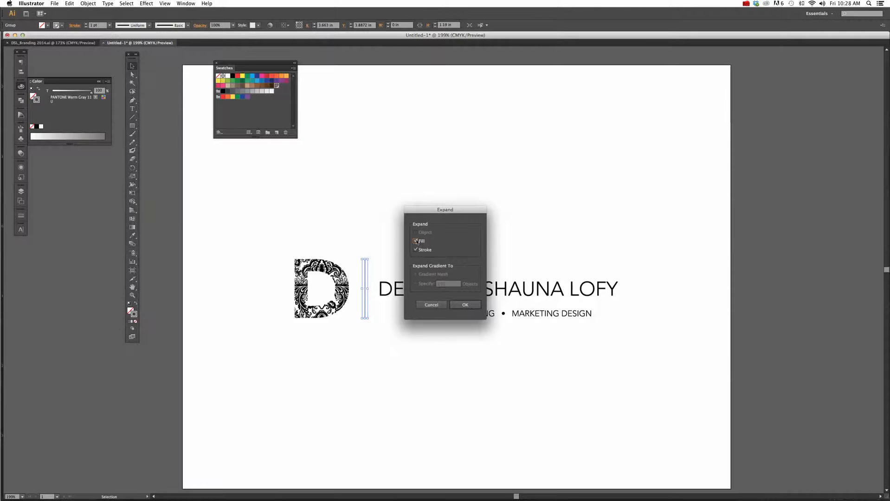
{"action": "left_click", "coordinate": [465, 304]}
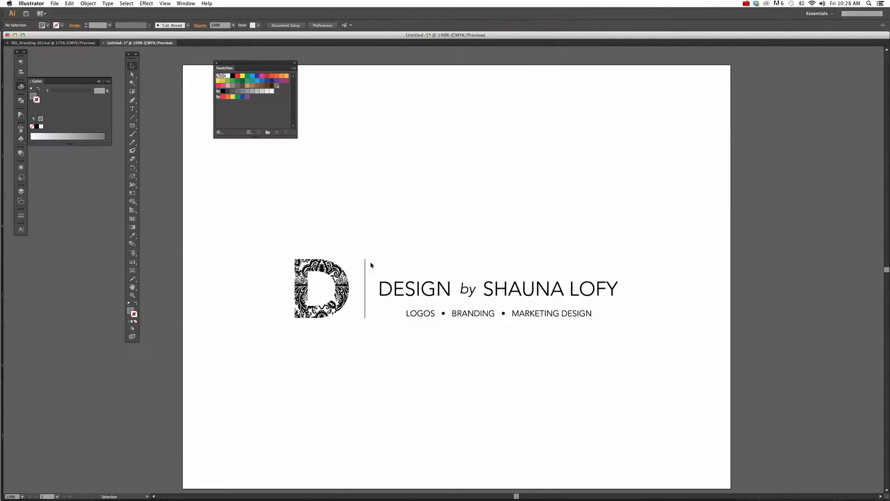
{"action": "left_click", "coordinate": [365, 289]}
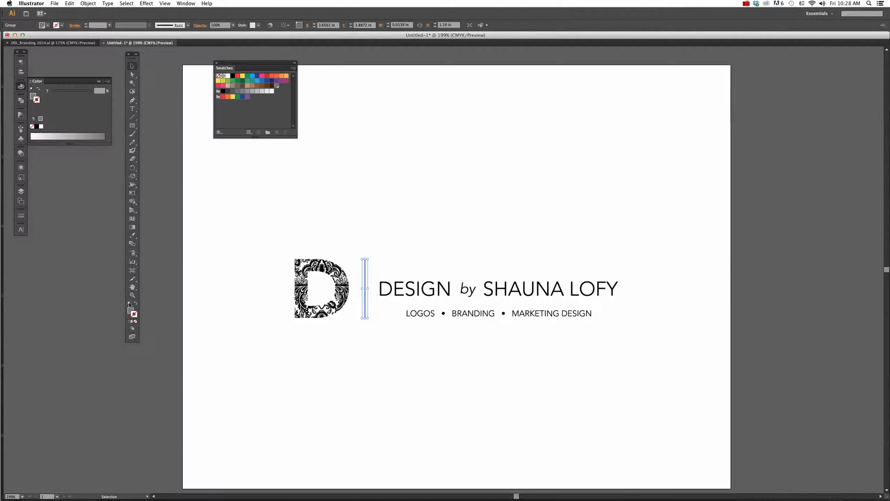
{"action": "mouse_move", "coordinate": [133, 305]}
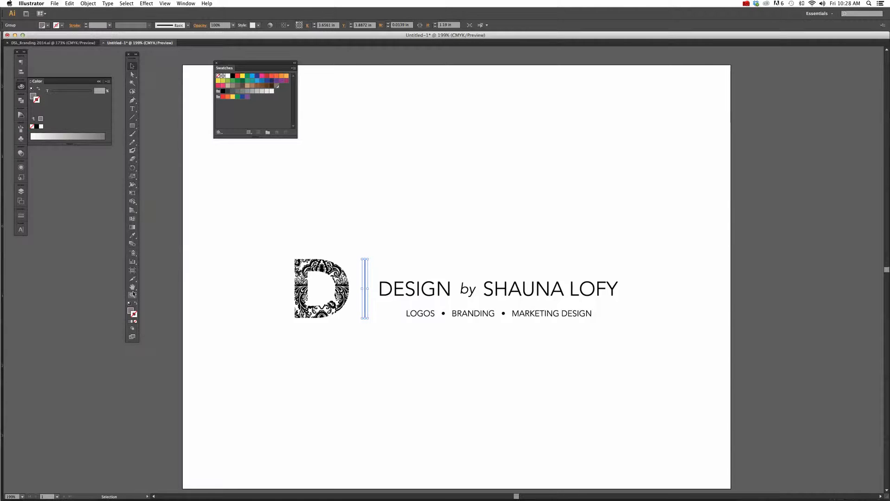
{"action": "mouse_move", "coordinate": [278, 244]}
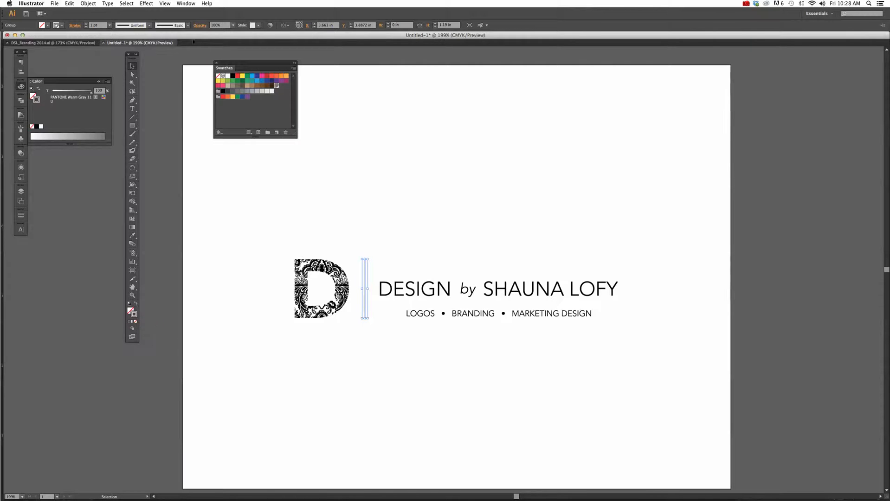
{"action": "left_click", "coordinate": [88, 4]}
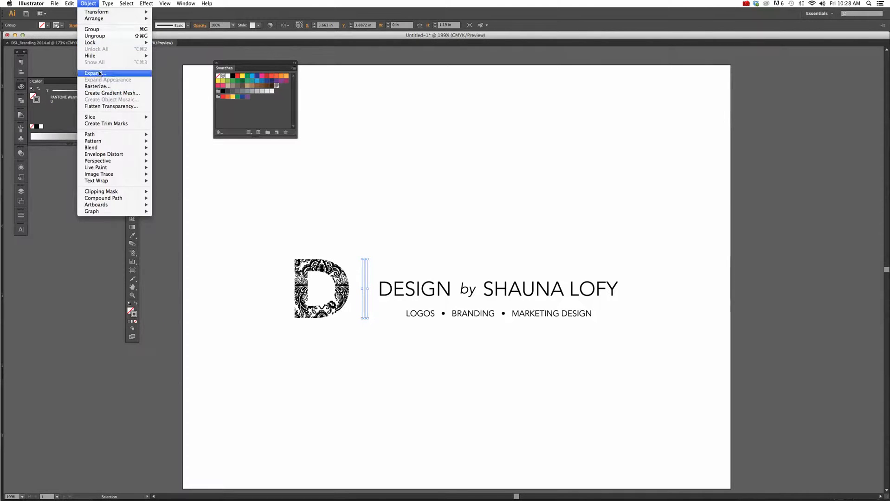
{"action": "left_click", "coordinate": [95, 73]}
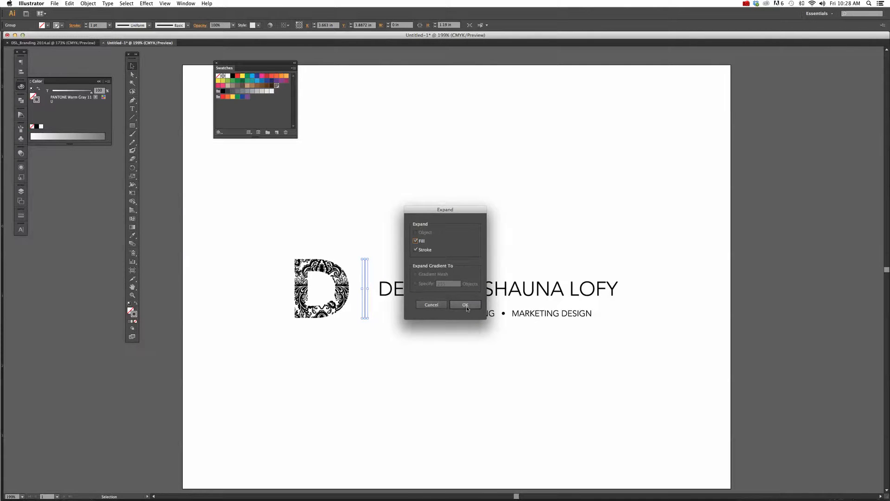
{"action": "left_click", "coordinate": [464, 305]}
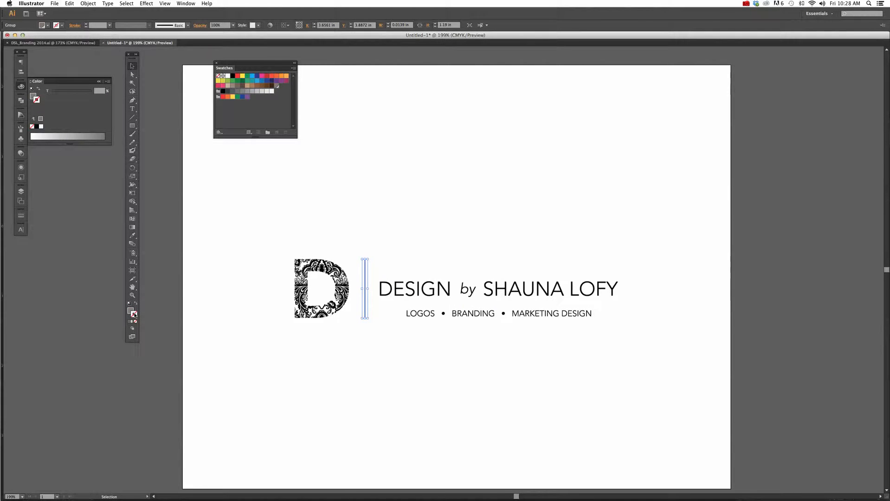
{"action": "left_click", "coordinate": [379, 249]}
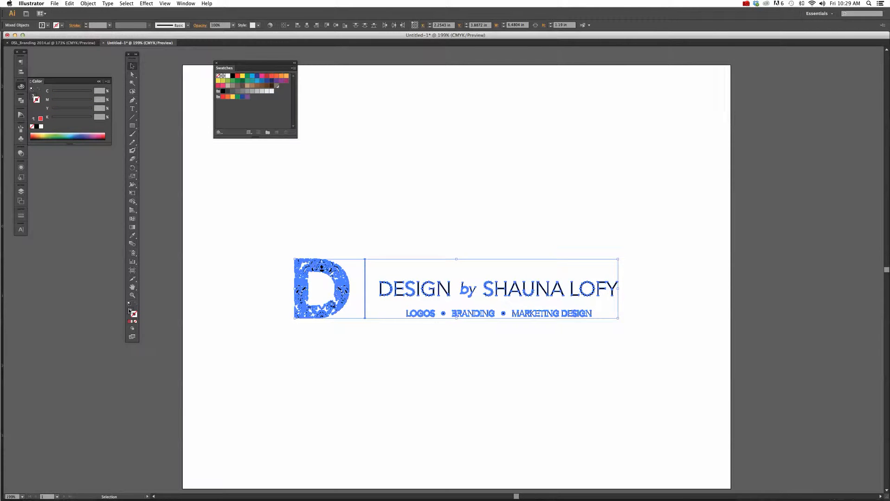
{"action": "mouse_move", "coordinate": [134, 314]}
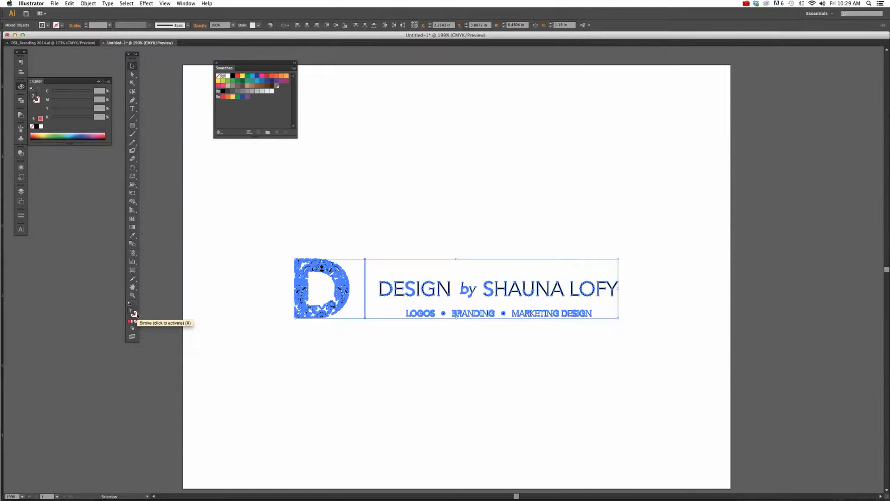
{"action": "mouse_move", "coordinate": [332, 210]}
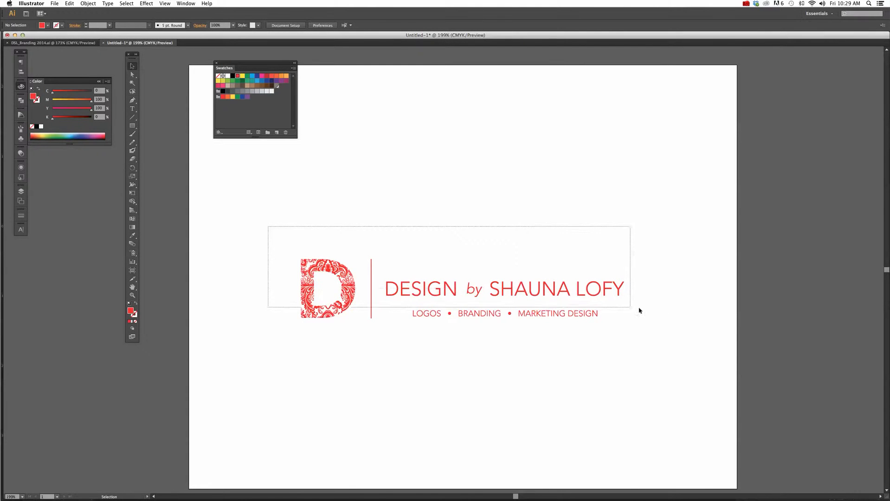
Step: Recolour the whole selected logo first red, then a uniform orange swatch
{"action": "left_click", "coordinate": [254, 76]}
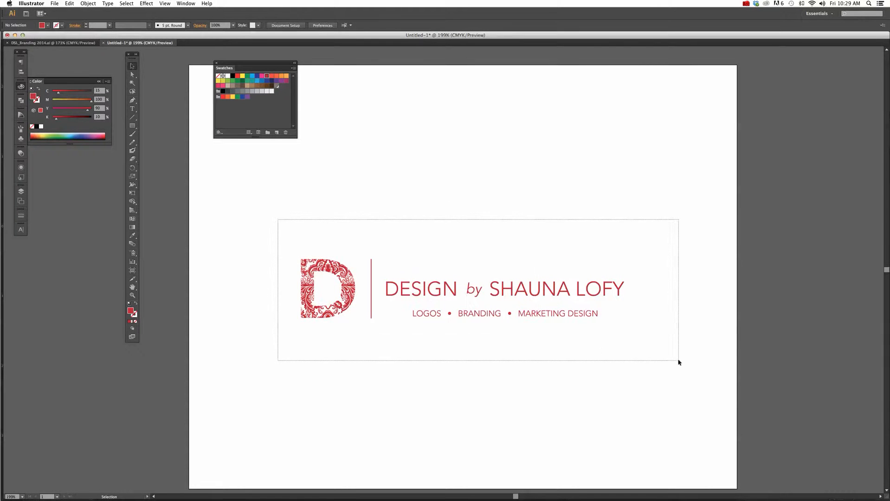
{"action": "left_click", "coordinate": [281, 76]}
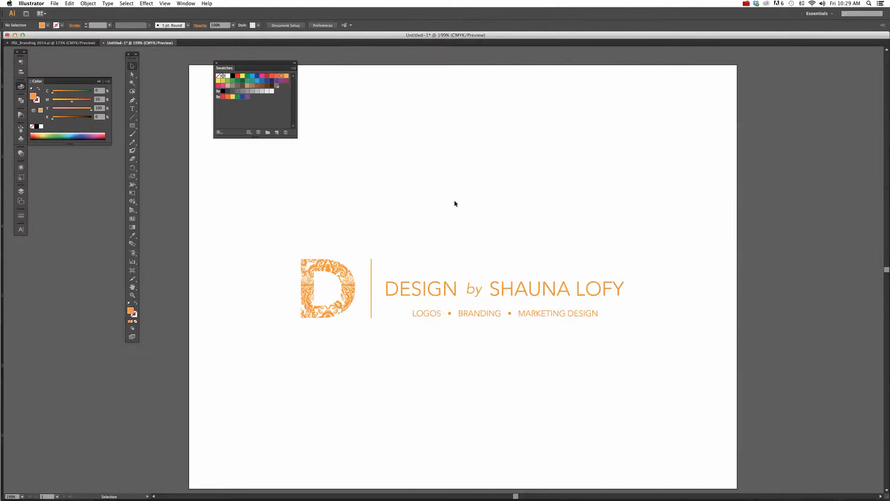
{"action": "mouse_move", "coordinate": [285, 223]}
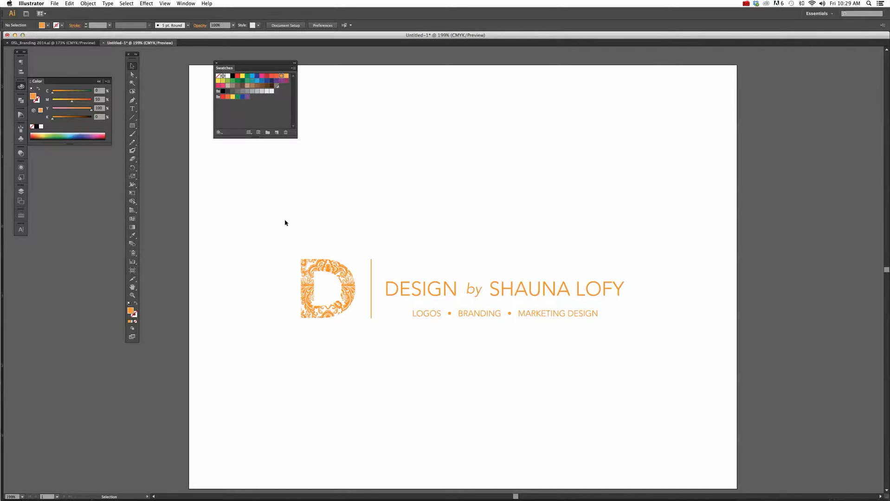
{"action": "mouse_move", "coordinate": [277, 195]}
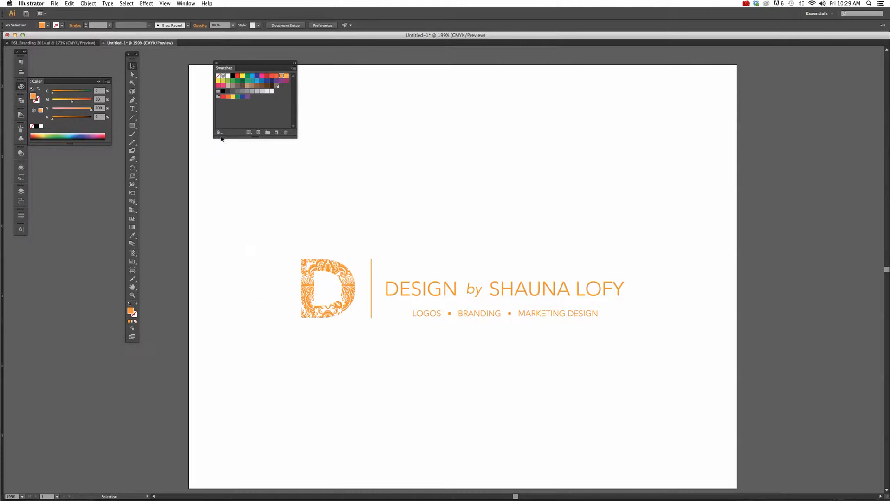
{"action": "mouse_move", "coordinate": [219, 132]}
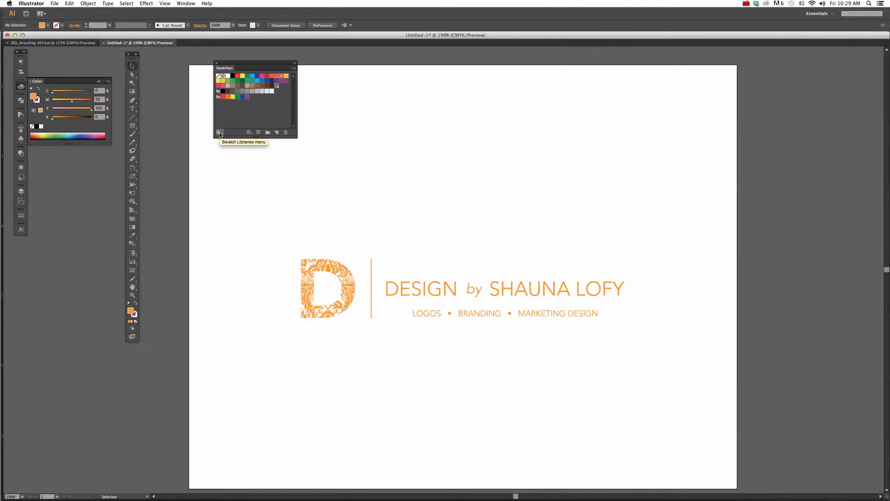
Step: Load the PANTONE+ Solid Uncoated colour book and search it for Warm Gray
{"action": "left_click", "coordinate": [220, 132]}
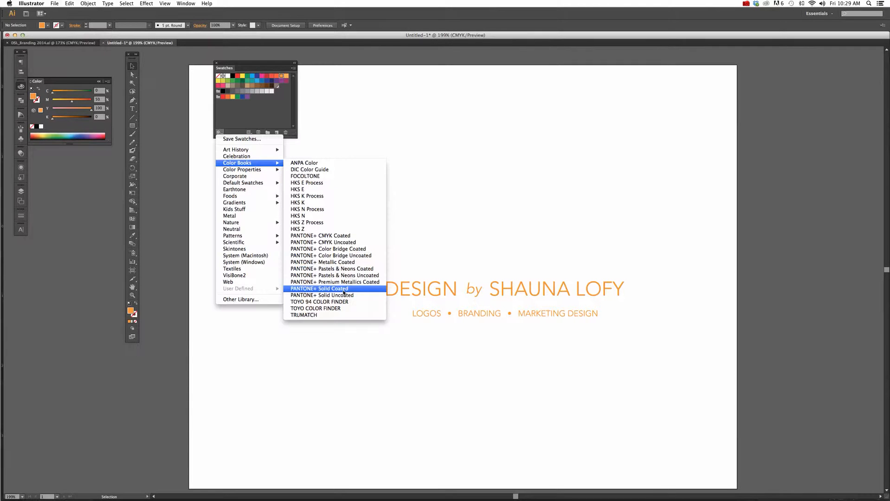
{"action": "mouse_move", "coordinate": [322, 295]}
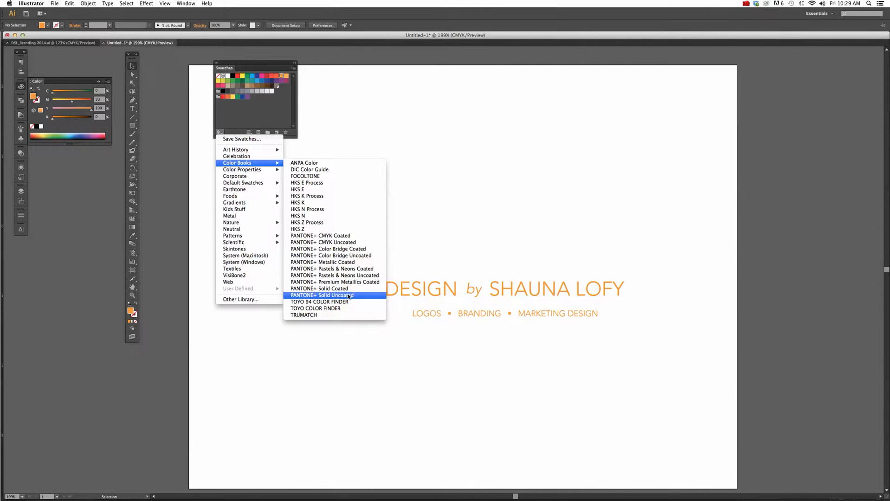
{"action": "left_click", "coordinate": [321, 296]}
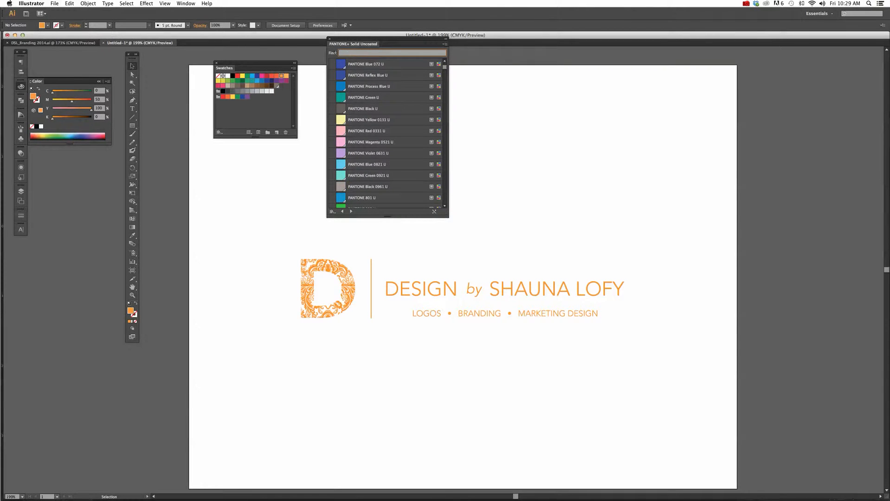
{"action": "left_click", "coordinate": [391, 53]}
{"action": "type", "text": "PANTONE Warm Gray 11 U"}
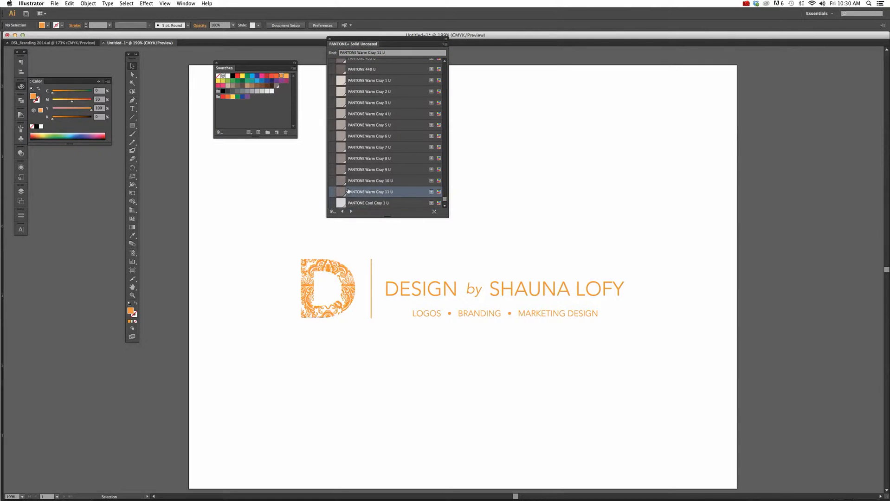
{"action": "mouse_move", "coordinate": [369, 192]}
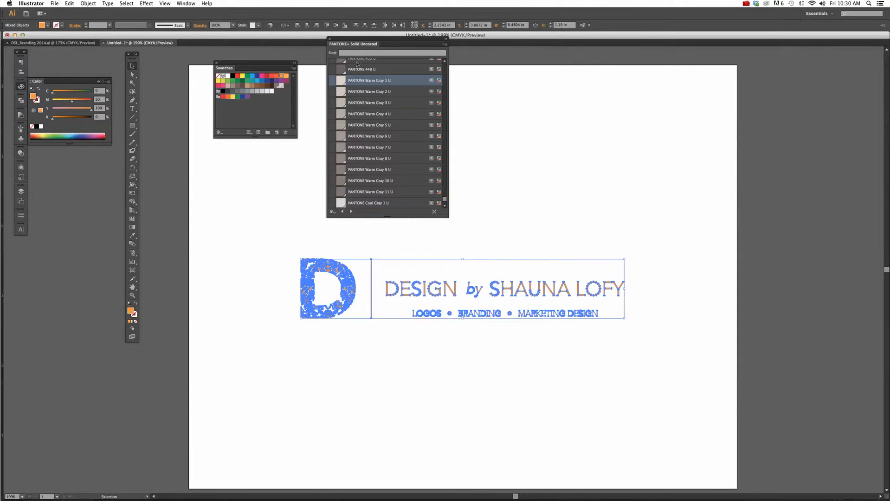
Step: Fill the entire logo with PANTONE Warm Gray 1
{"action": "left_click", "coordinate": [280, 86]}
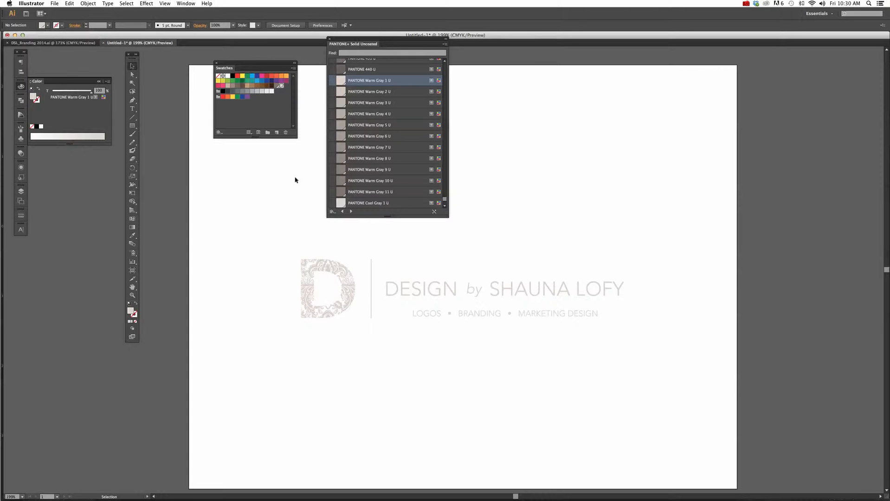
{"action": "mouse_move", "coordinate": [297, 181]}
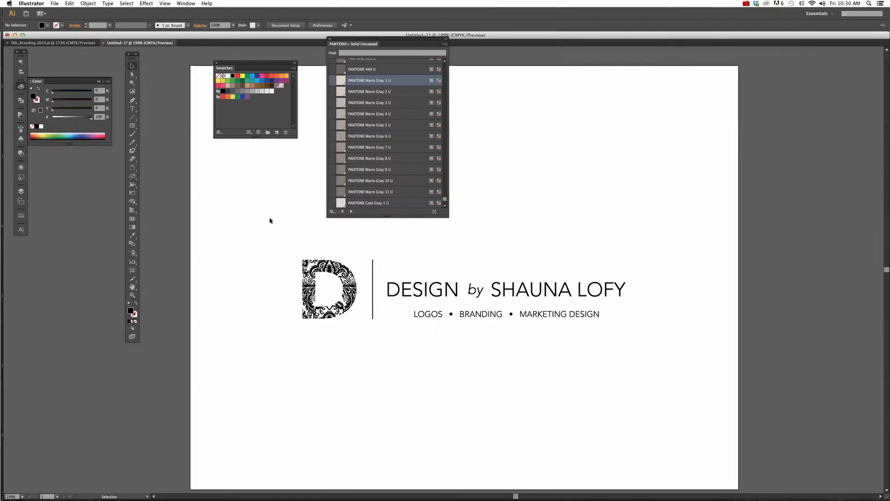
{"action": "mouse_move", "coordinate": [270, 215]}
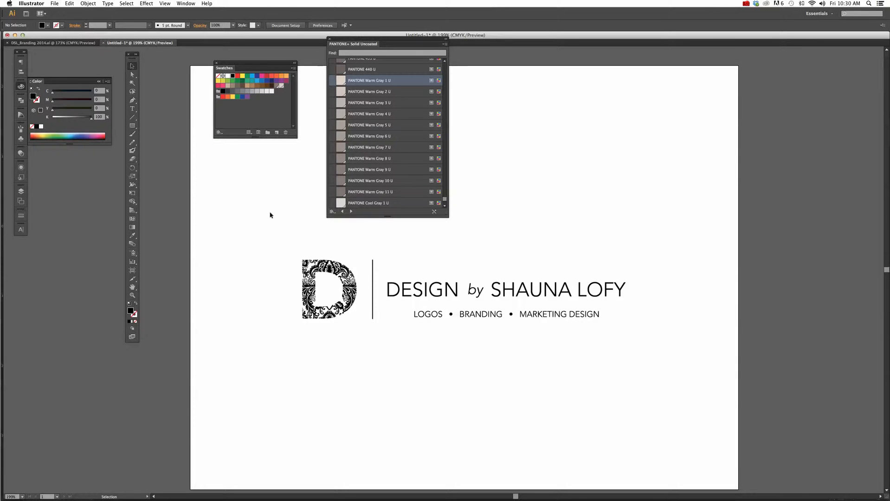
Step: Save the logo as DSL_black, choosing among Illustrator, Illustrator EPS and Adobe PDF formats
{"action": "left_click", "coordinate": [55, 4]}
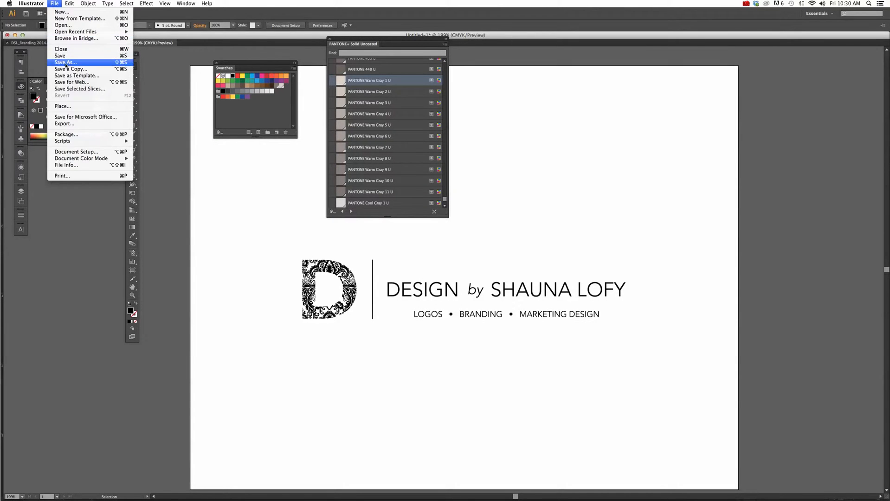
{"action": "left_click", "coordinate": [65, 62]}
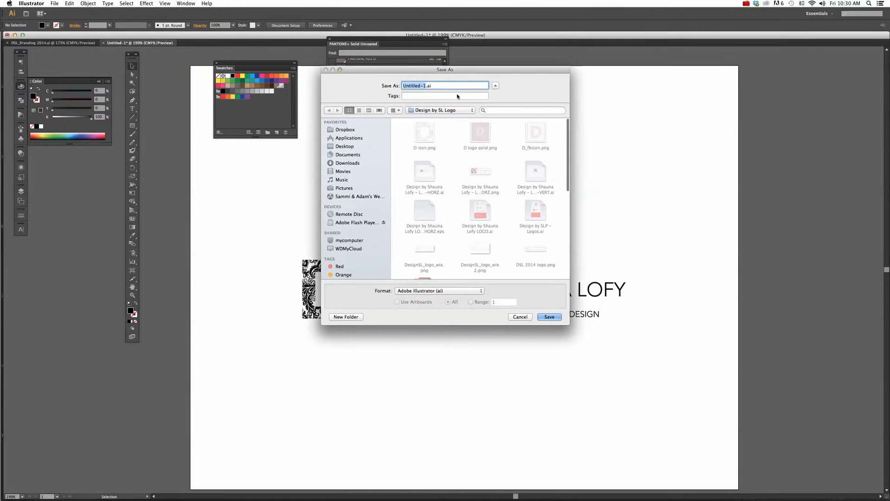
{"action": "type", "text": "DSL_black.ai"}
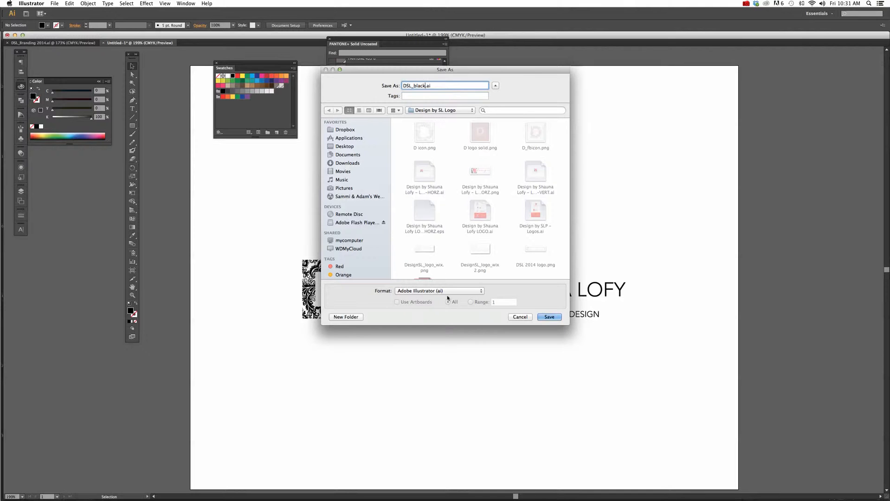
{"action": "left_click", "coordinate": [439, 290]}
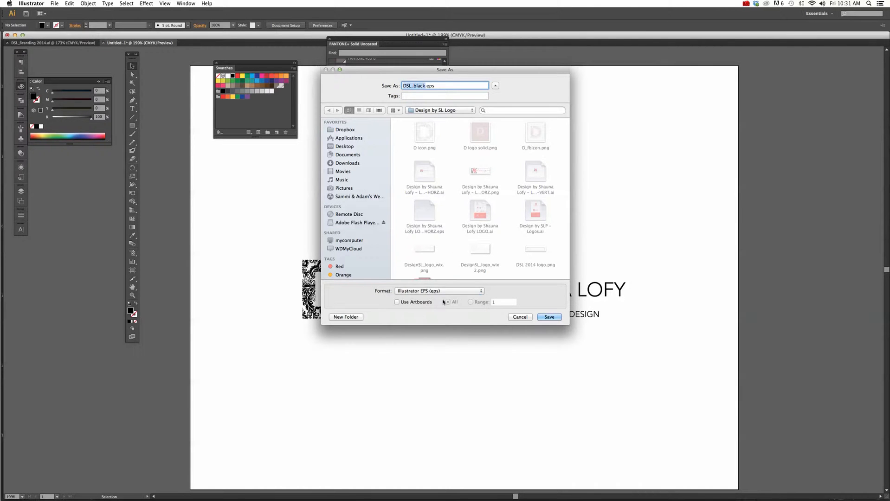
{"action": "left_click", "coordinate": [439, 290]}
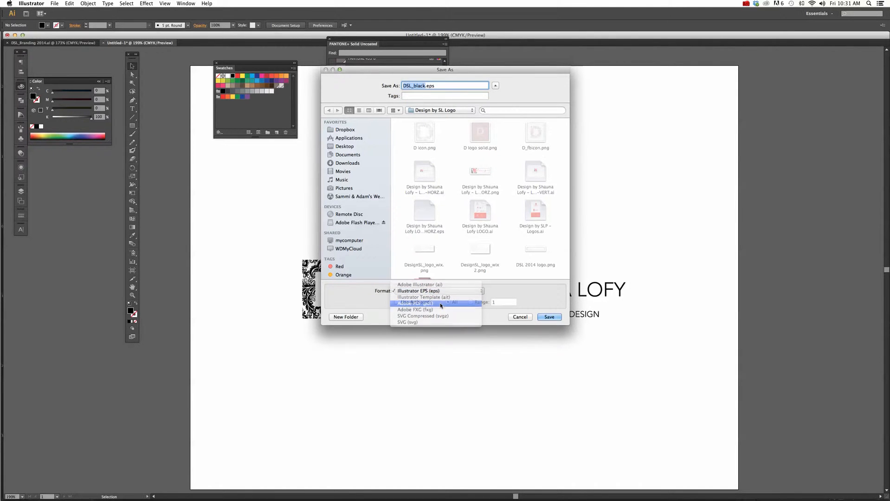
{"action": "left_click", "coordinate": [415, 304]}
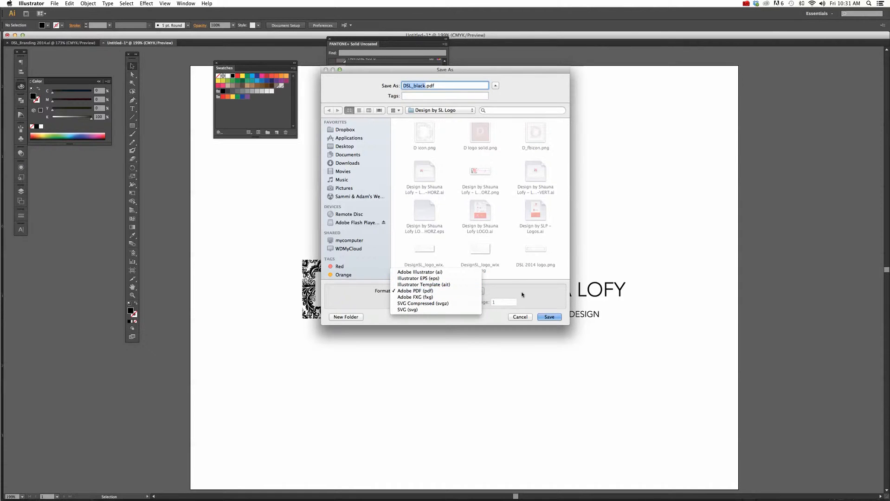
{"action": "left_click", "coordinate": [519, 317]}
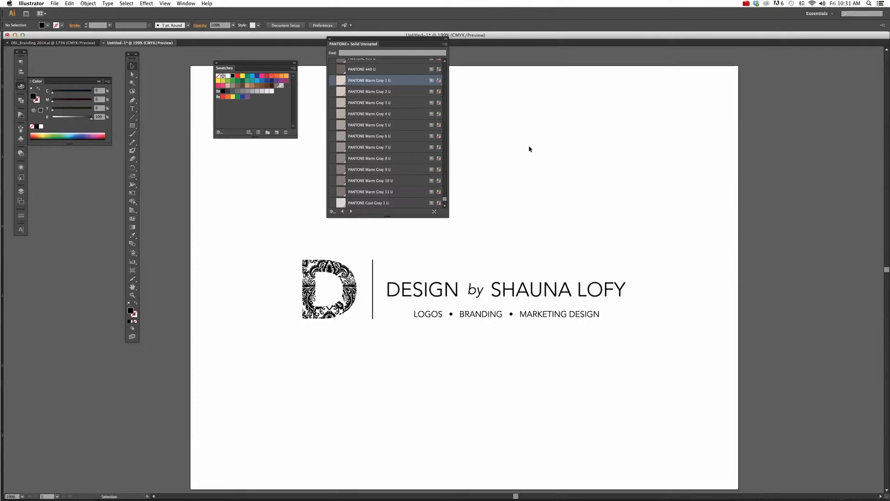
Step: Start a File > Export of the logo, trying JPEG before settling on PNG format
{"action": "left_click", "coordinate": [55, 3]}
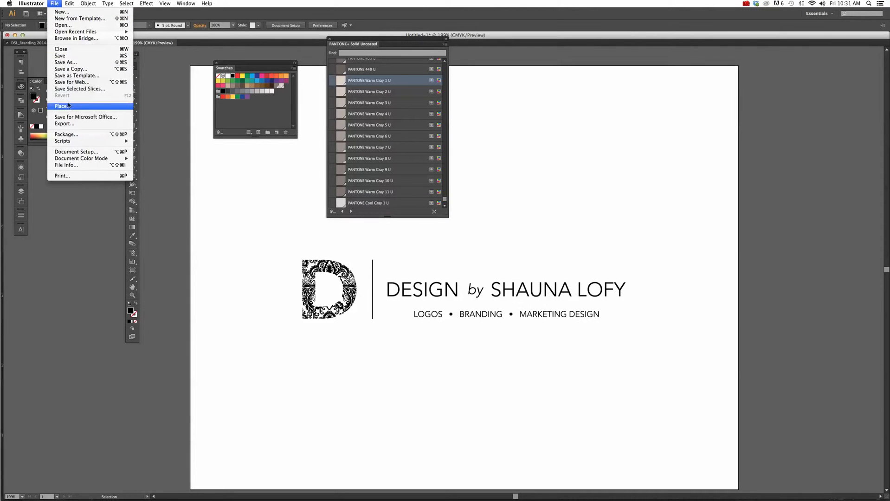
{"action": "left_click", "coordinate": [63, 124]}
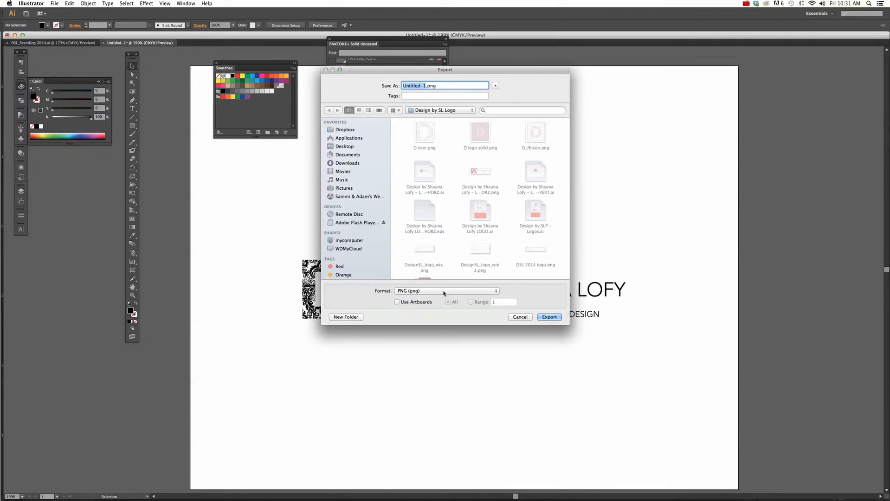
{"action": "left_click", "coordinate": [446, 290]}
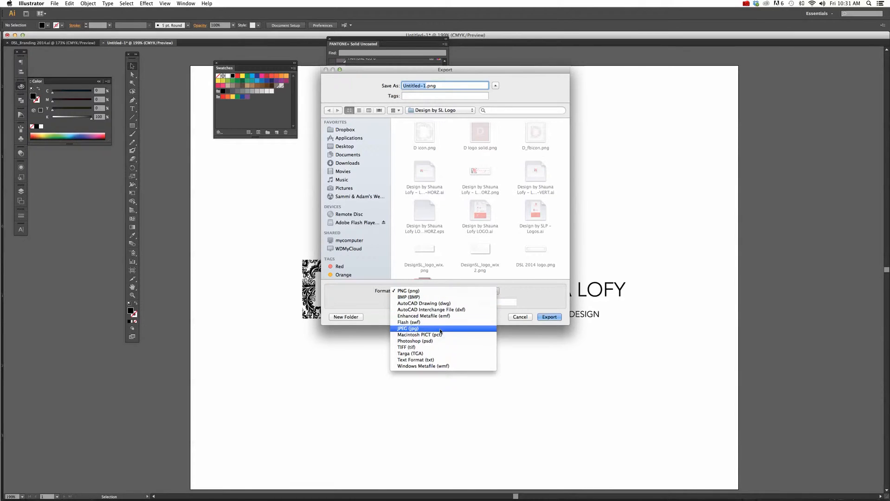
{"action": "left_click", "coordinate": [407, 329]}
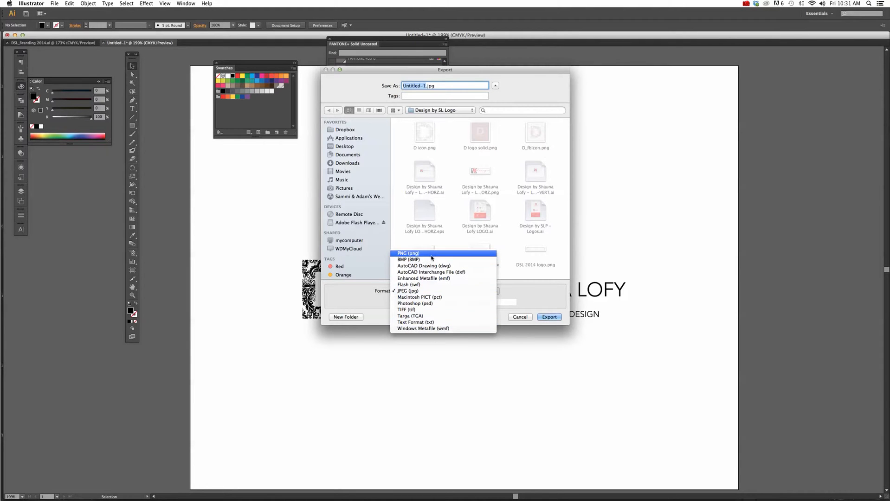
{"action": "left_click", "coordinate": [408, 291]}
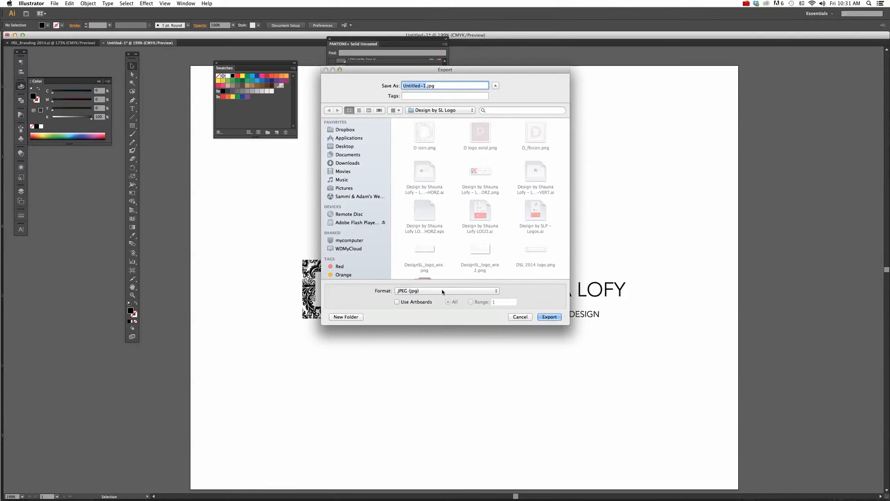
{"action": "left_click", "coordinate": [446, 291]}
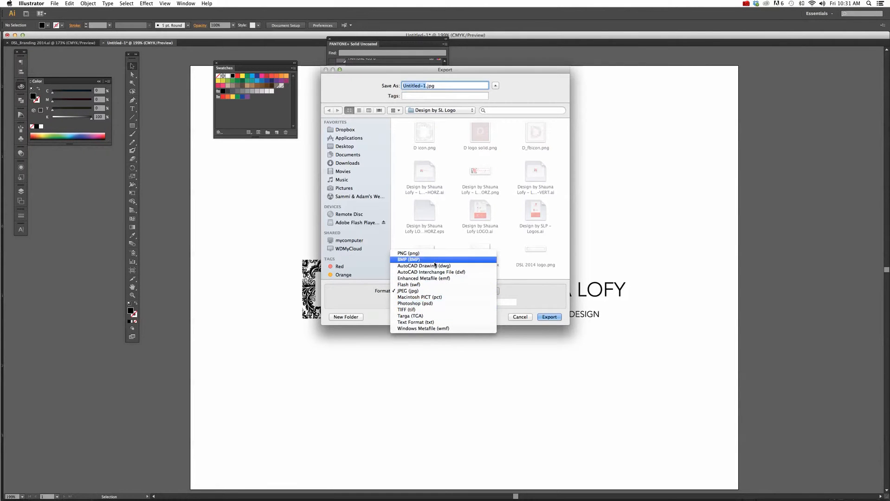
{"action": "left_click", "coordinate": [409, 253]}
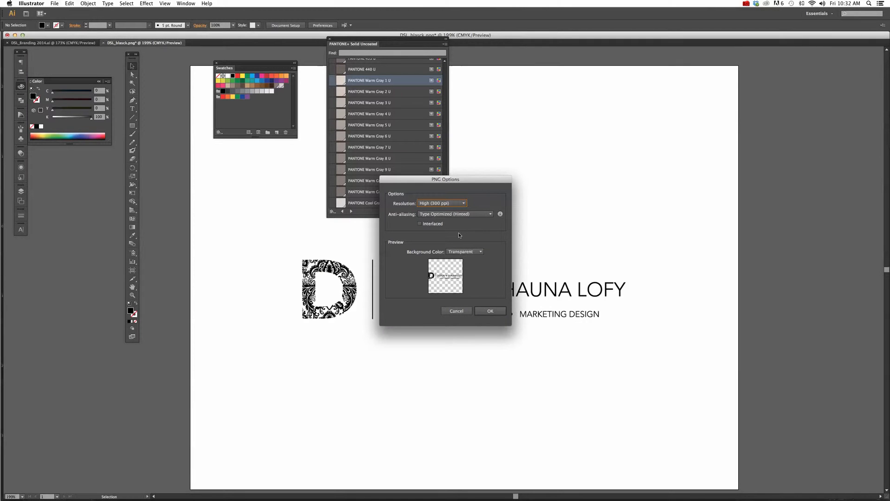
{"action": "mouse_move", "coordinate": [413, 202]}
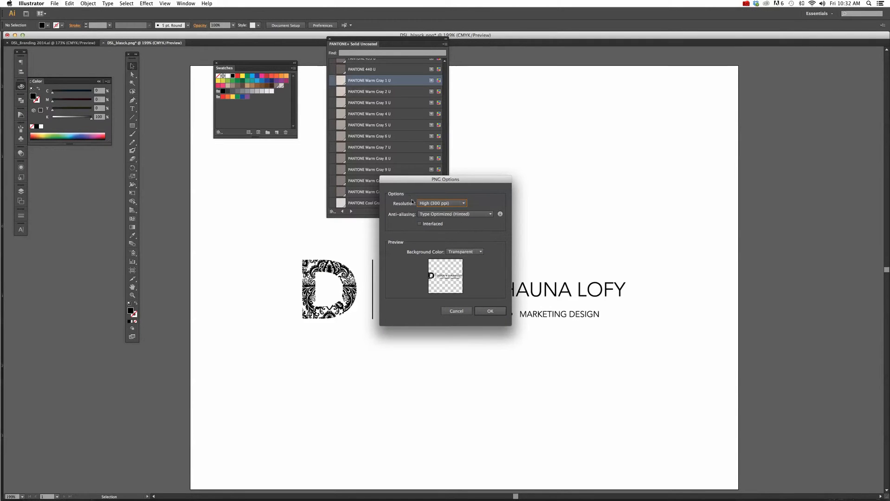
Step: Keep High 300 ppi resolution and Type Optimized anti-aliasing, and set the PNG background to Transparent
{"action": "left_click", "coordinate": [442, 203]}
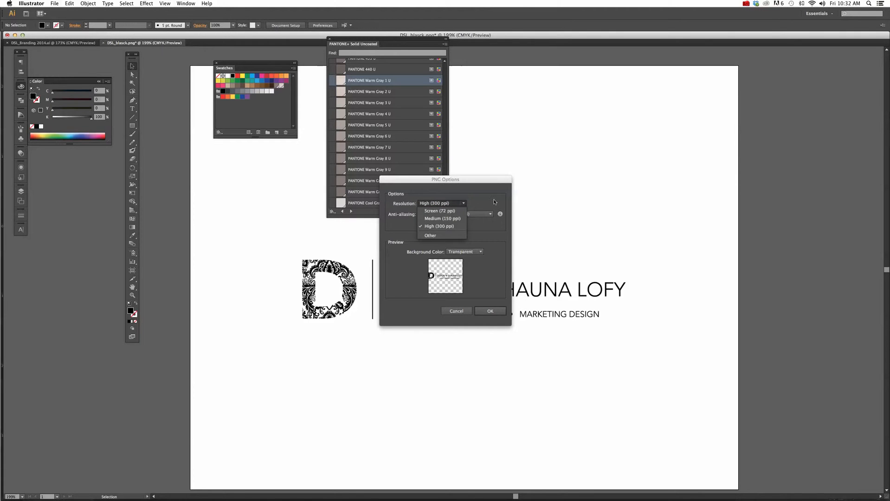
{"action": "mouse_move", "coordinate": [440, 211]}
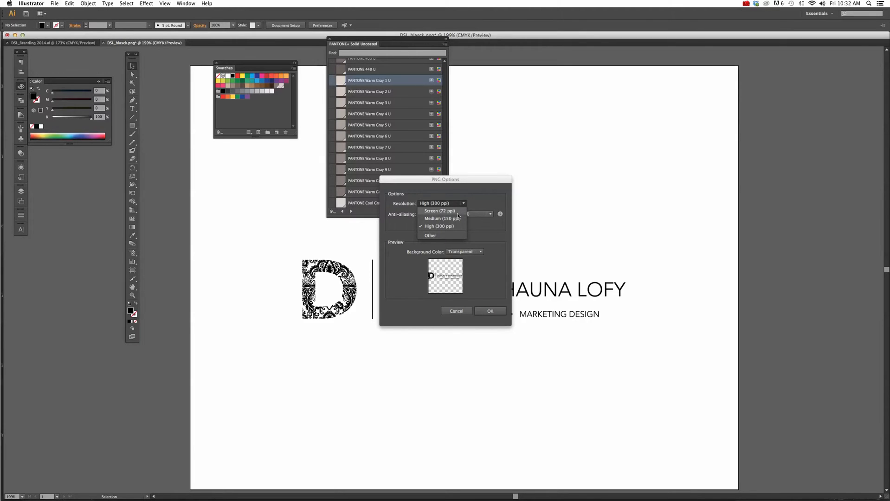
{"action": "left_click", "coordinate": [439, 225]}
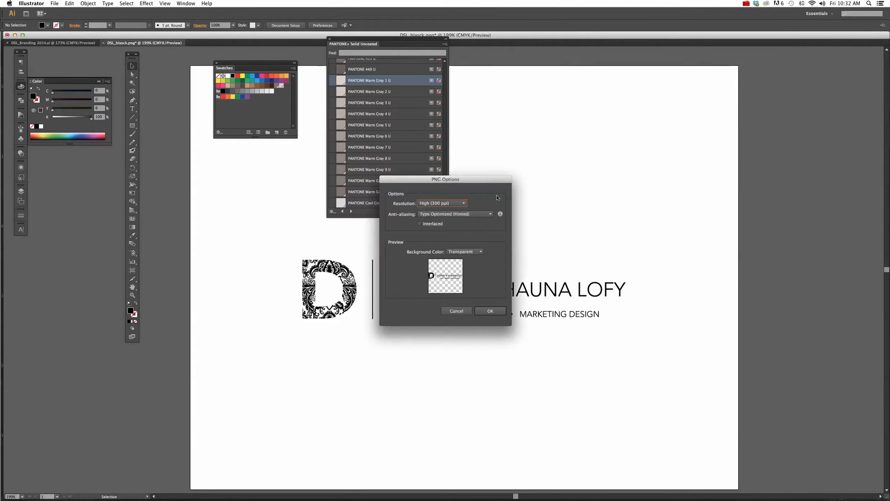
{"action": "left_click", "coordinate": [454, 214]}
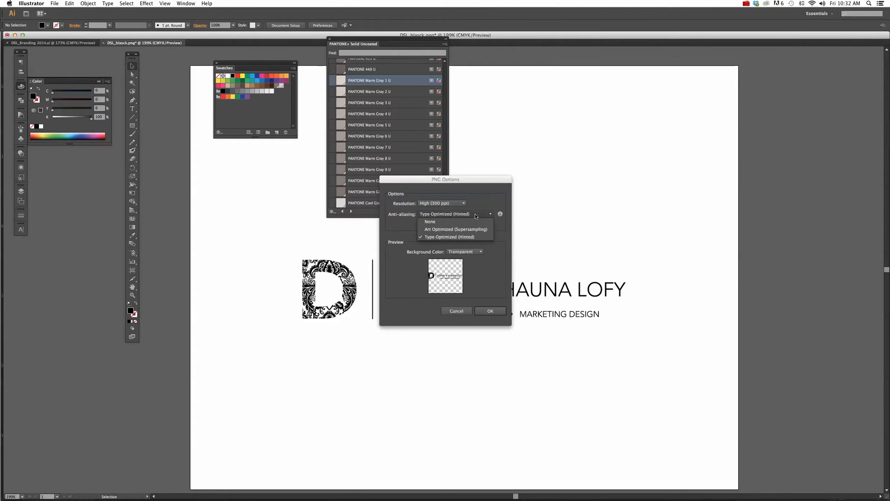
{"action": "left_click", "coordinate": [449, 237]}
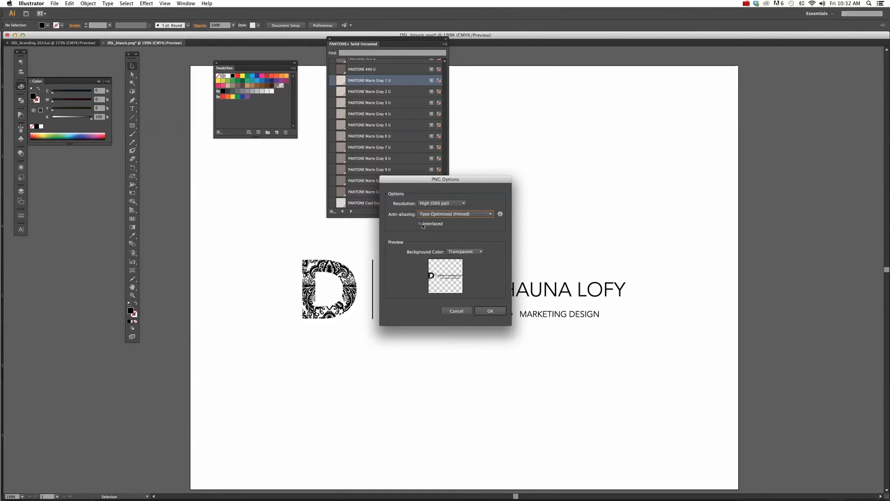
{"action": "left_click", "coordinate": [464, 252]}
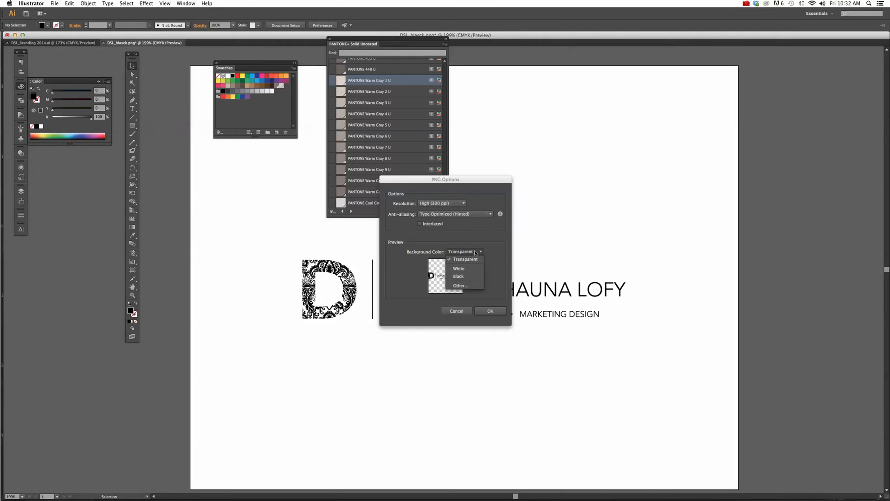
{"action": "left_click", "coordinate": [458, 268]}
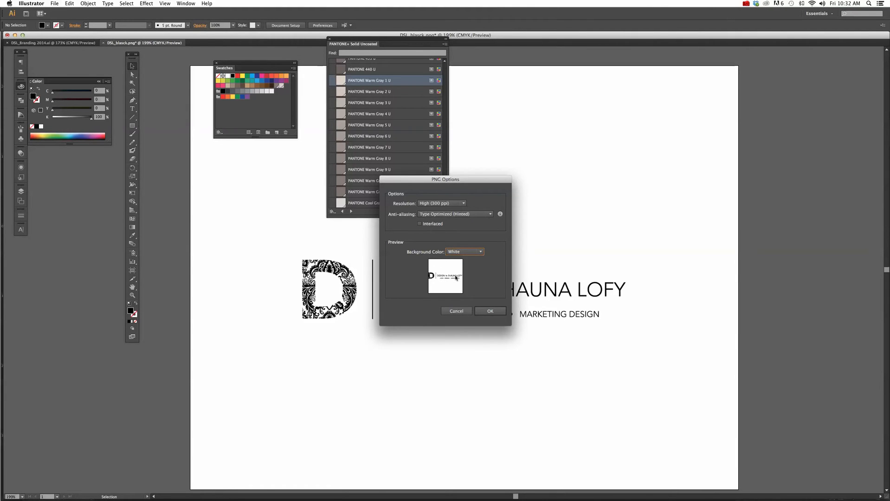
{"action": "mouse_move", "coordinate": [452, 268]}
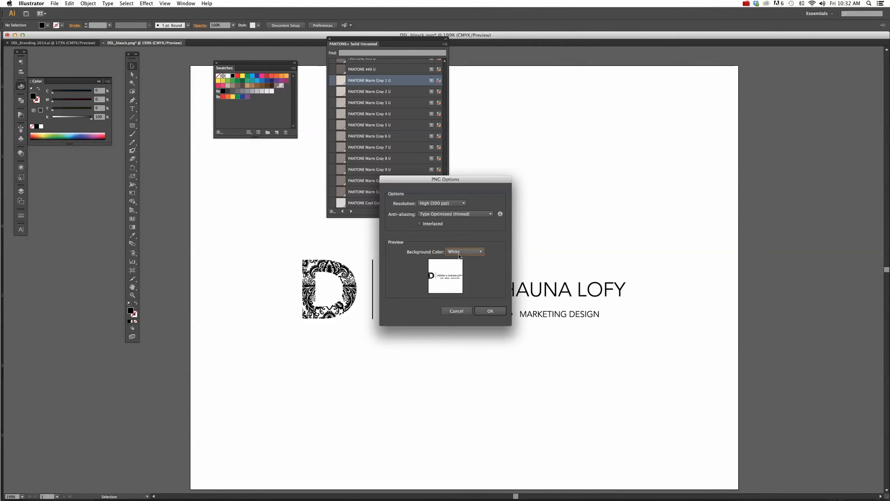
{"action": "left_click", "coordinate": [465, 251]}
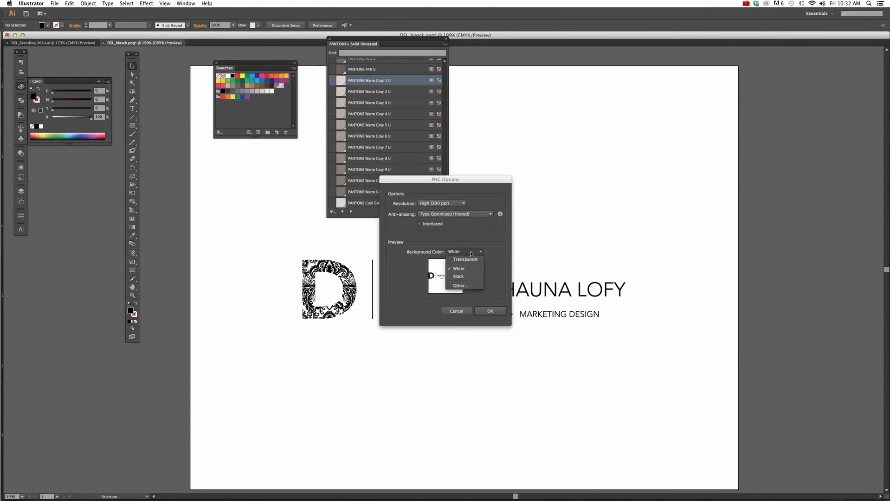
{"action": "left_click", "coordinate": [465, 259]}
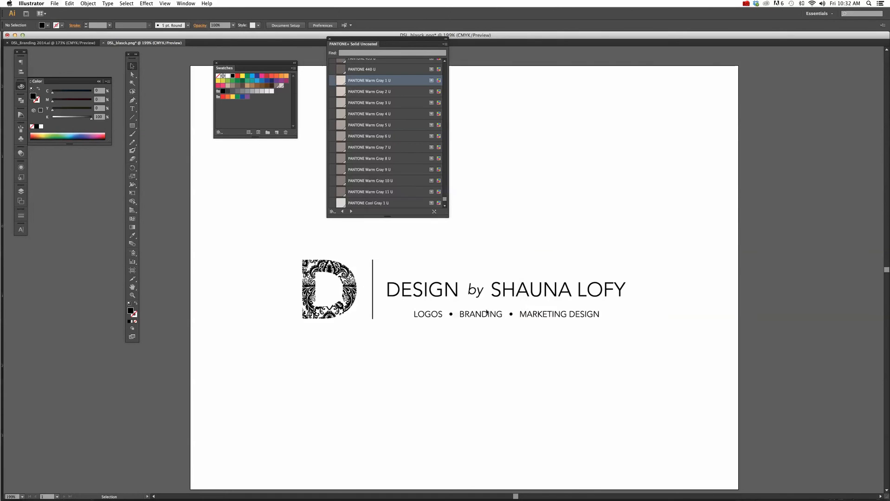
{"action": "mouse_move", "coordinate": [464, 65]}
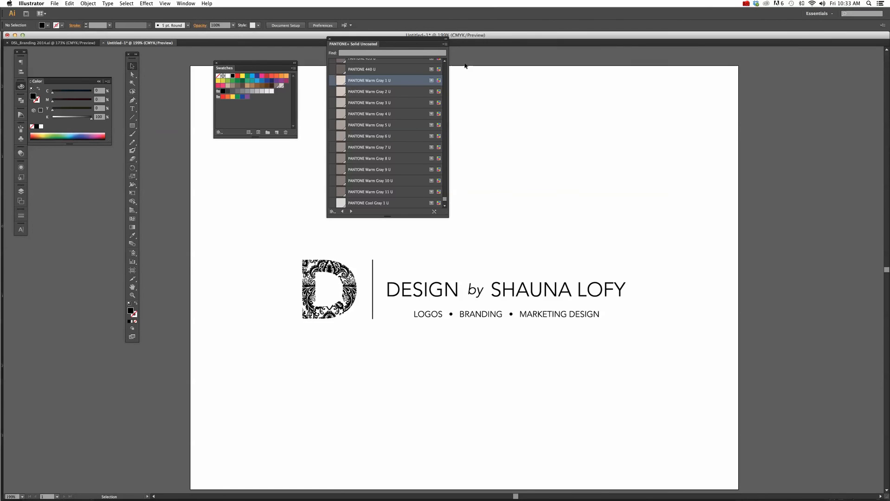
{"action": "mouse_move", "coordinate": [589, 2]}
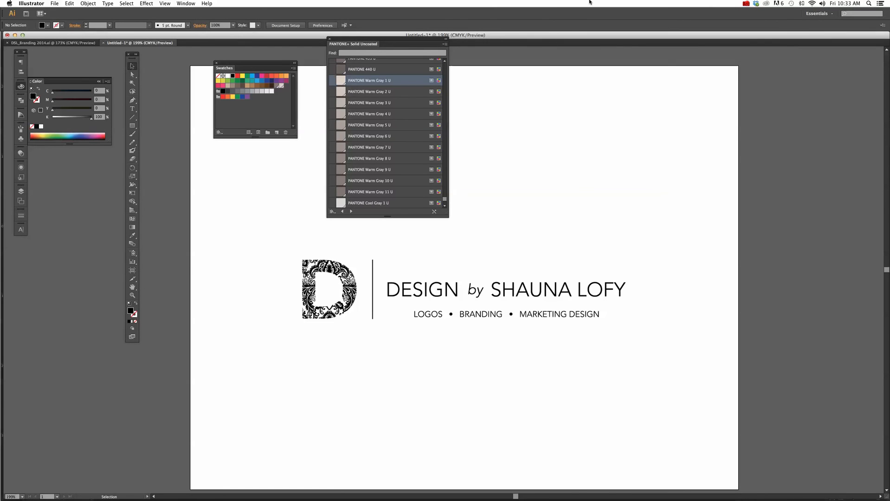